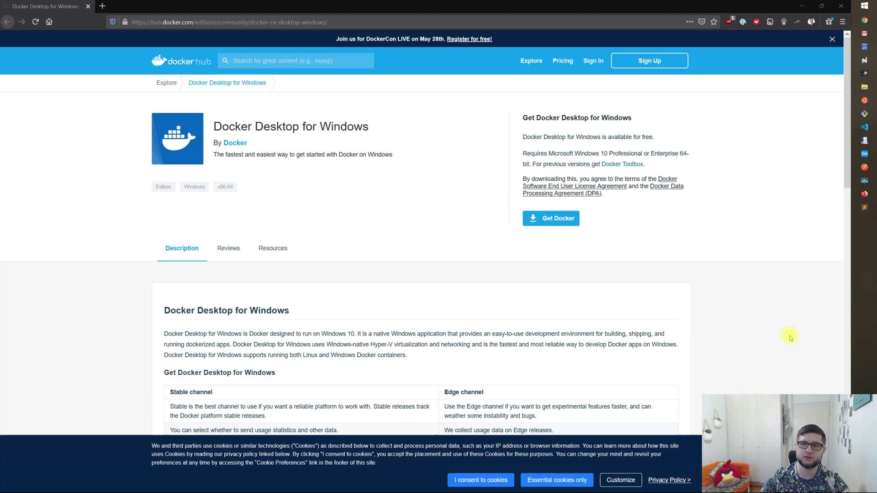
- Start the Docker Desktop for Windows installer download, cancel saving it, and dismiss the apps list
left_click_drag(548, 154, 643, 153)
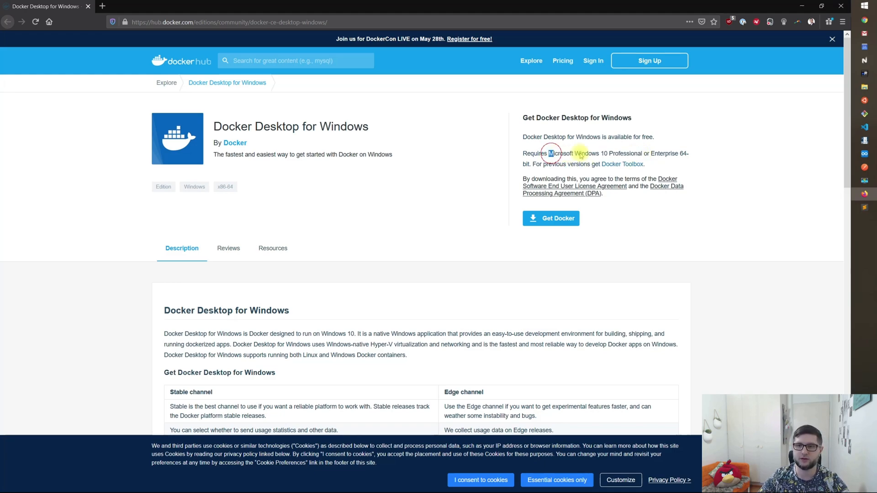
mouse_move(572, 235)
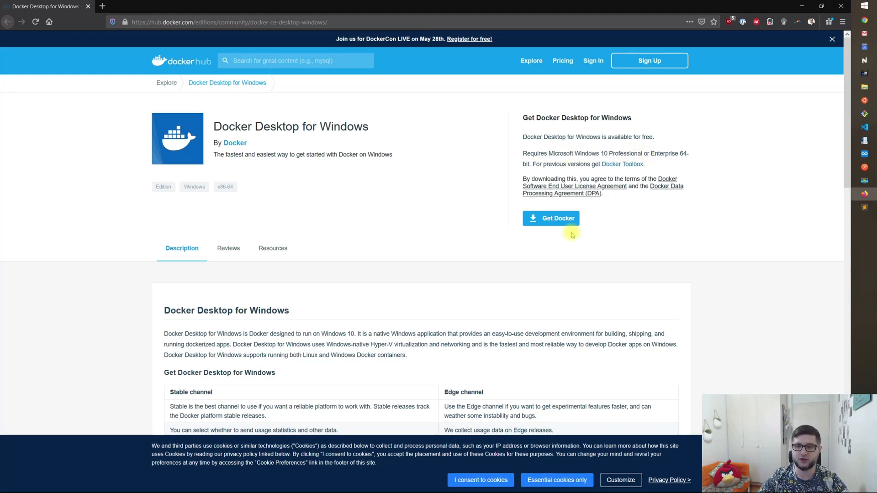
left_click(551, 218)
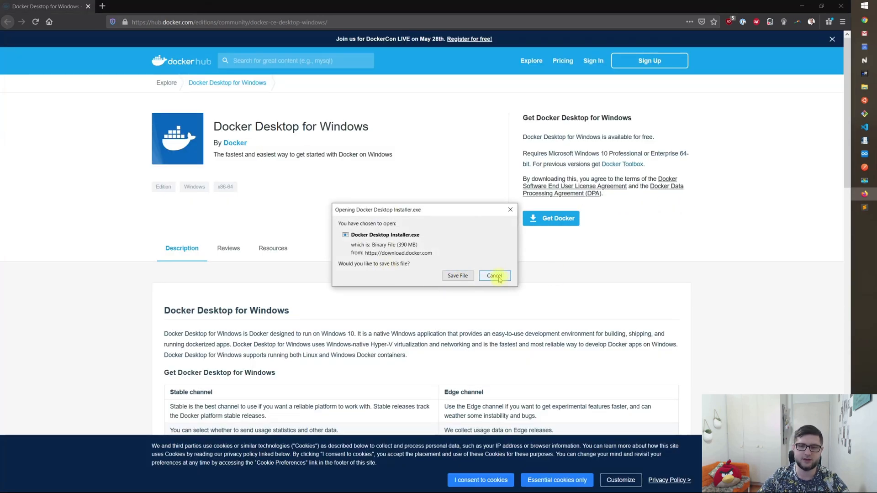
left_click(495, 276)
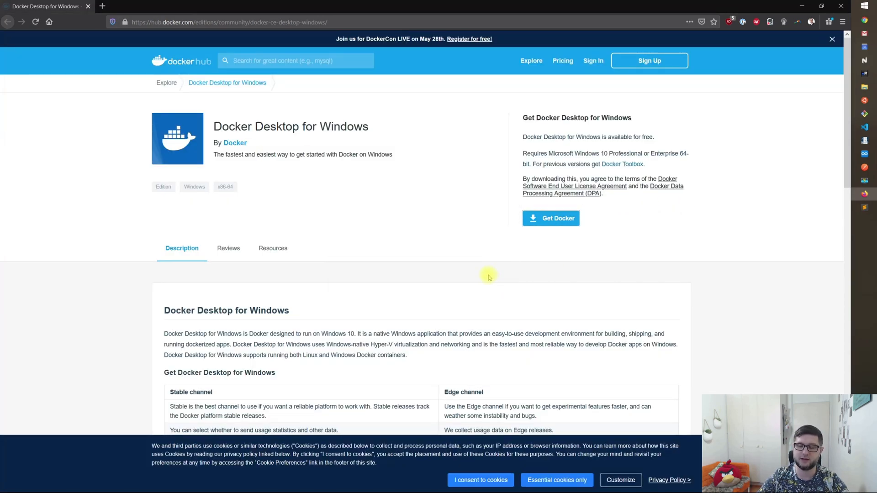
mouse_move(490, 265)
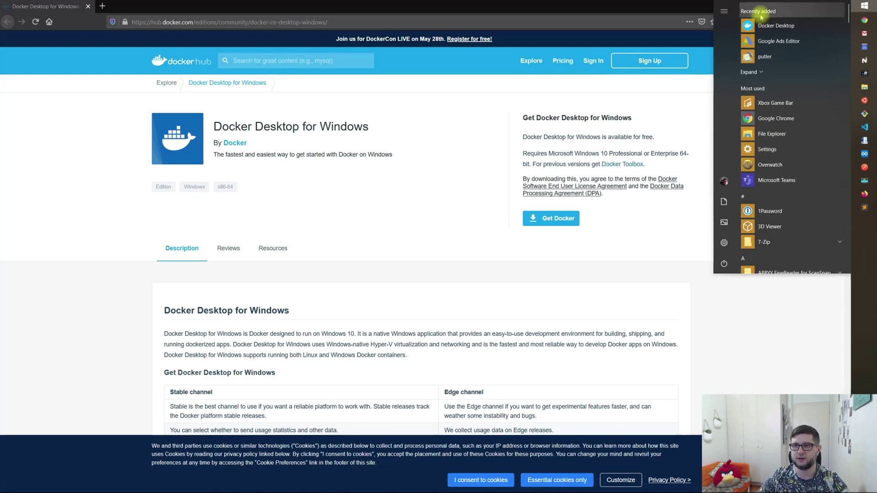
mouse_move(769, 30)
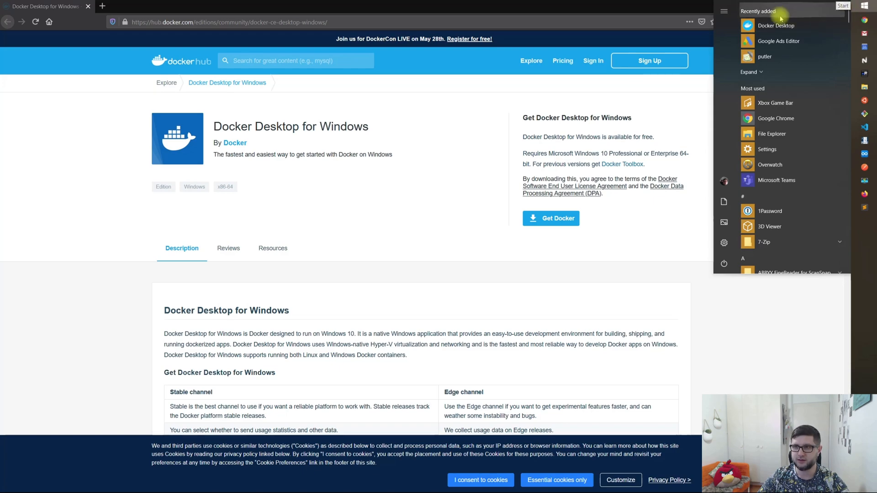
left_click(776, 279)
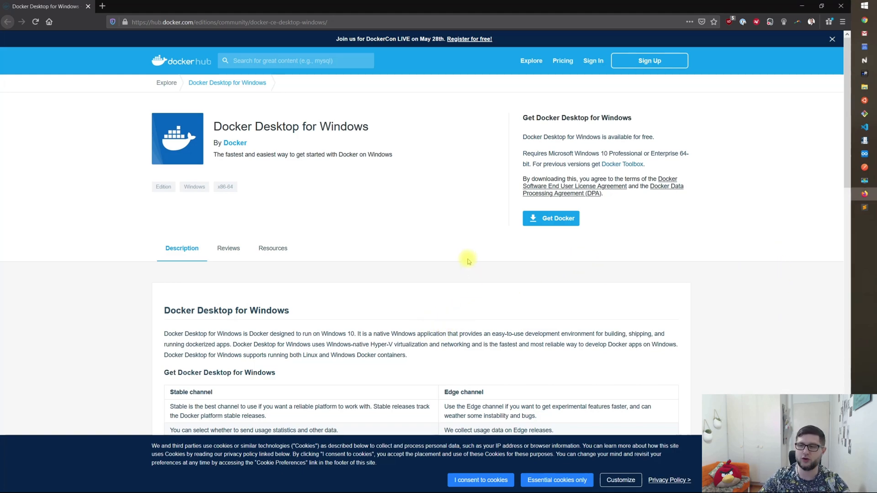
mouse_move(757, 131)
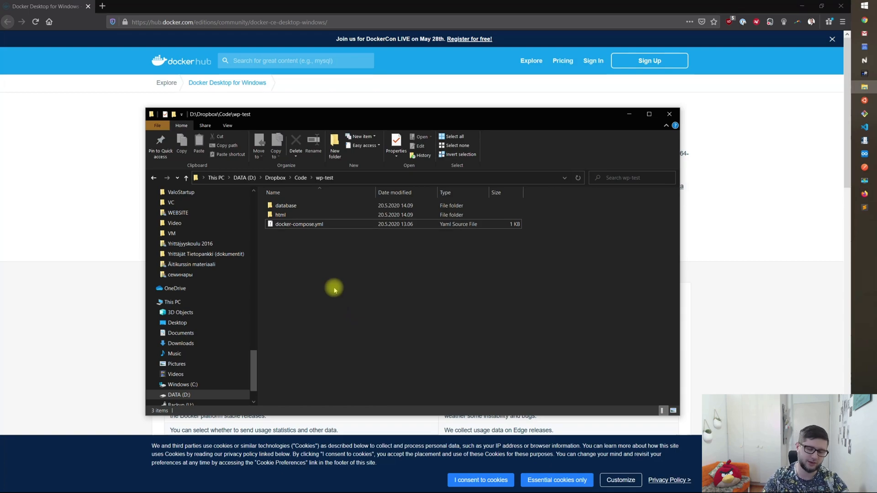
mouse_move(310, 280)
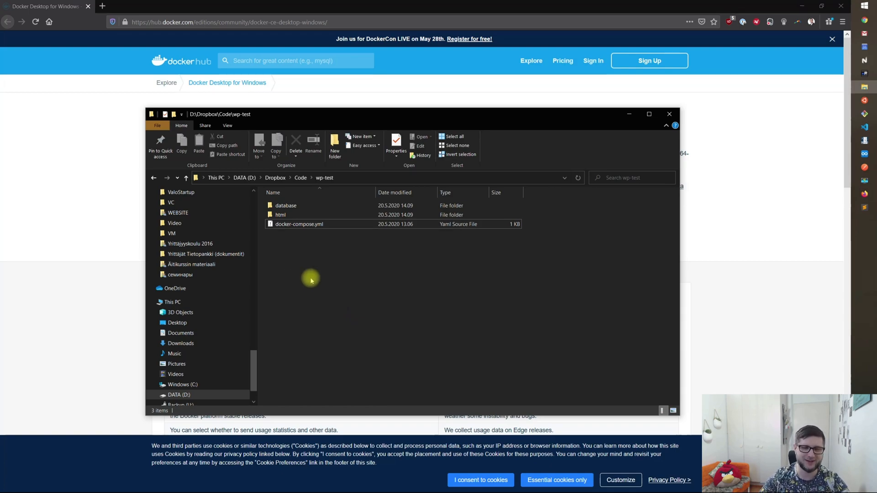
- Navigate File Explorer into D:\Dropbox\Code\wp-test
double_click(285, 205)
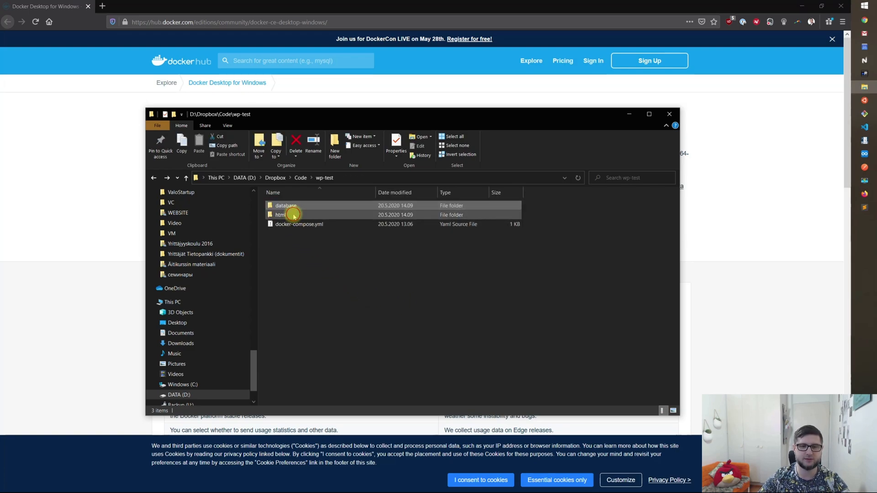
double_click(293, 214)
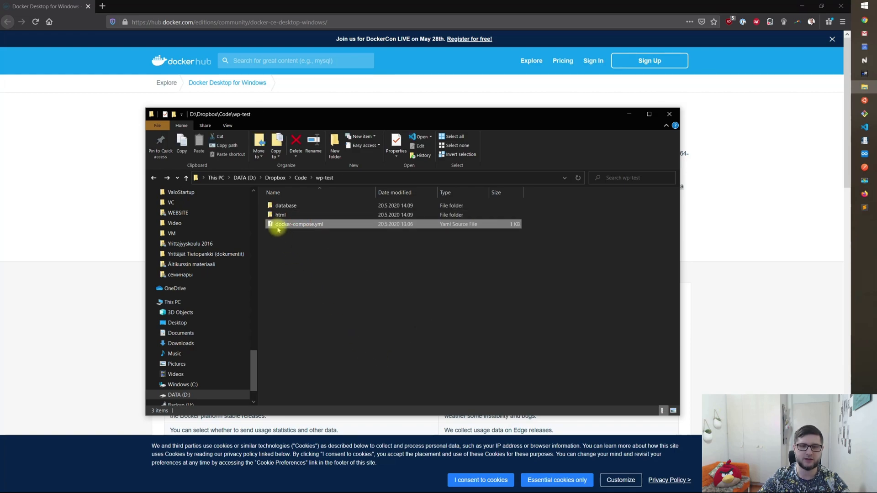
mouse_move(314, 232)
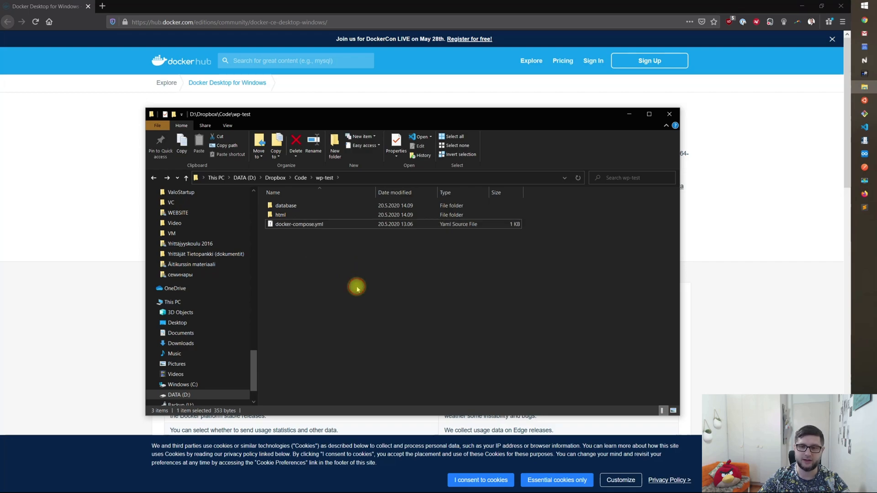
mouse_move(359, 280)
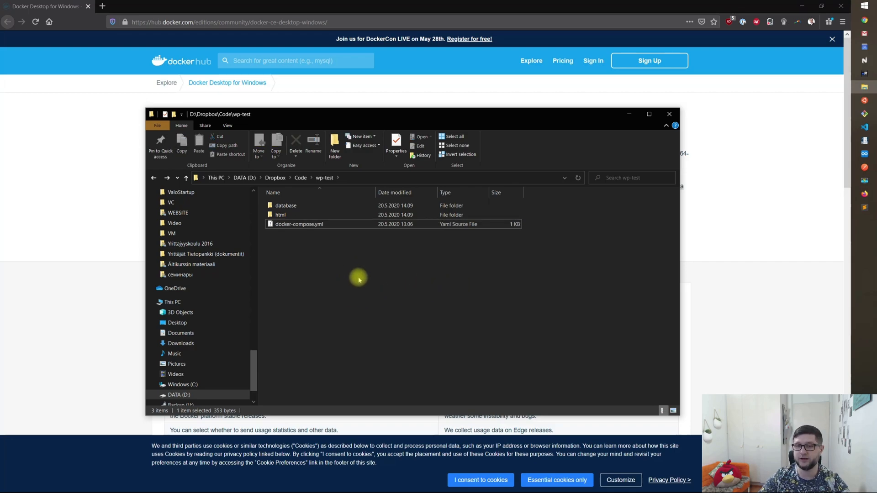
left_click(323, 263)
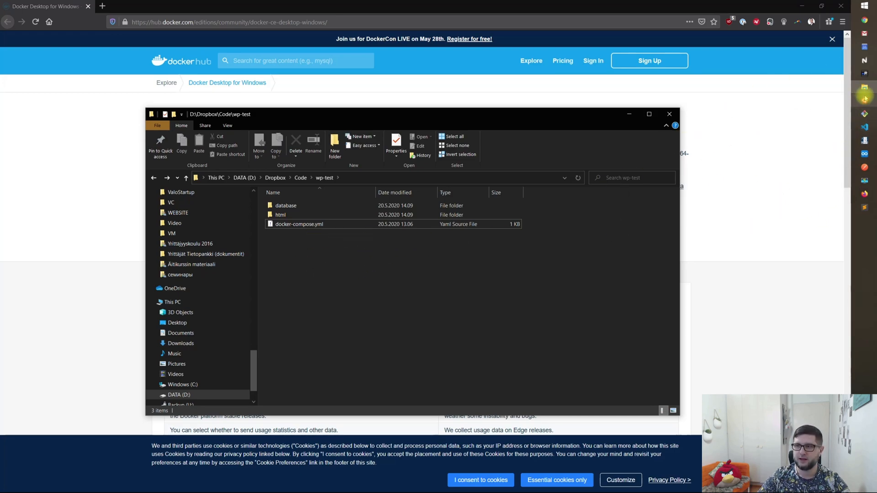
mouse_move(846, 207)
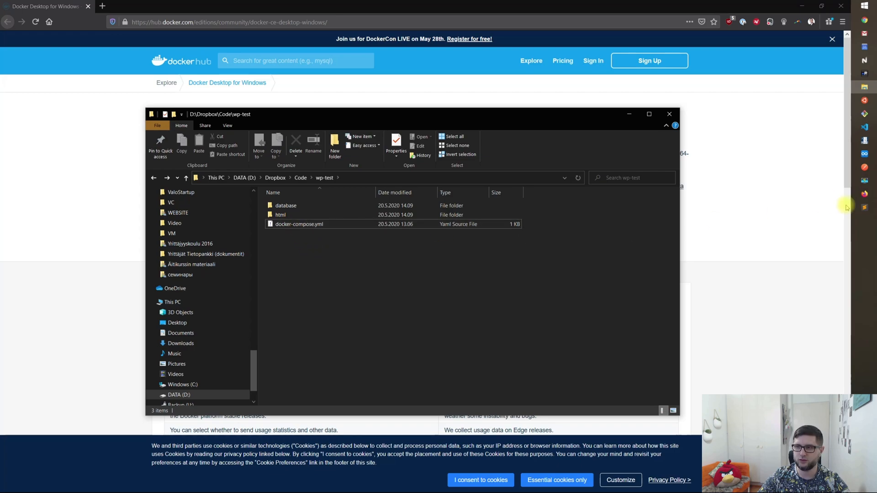
double_click(300, 224)
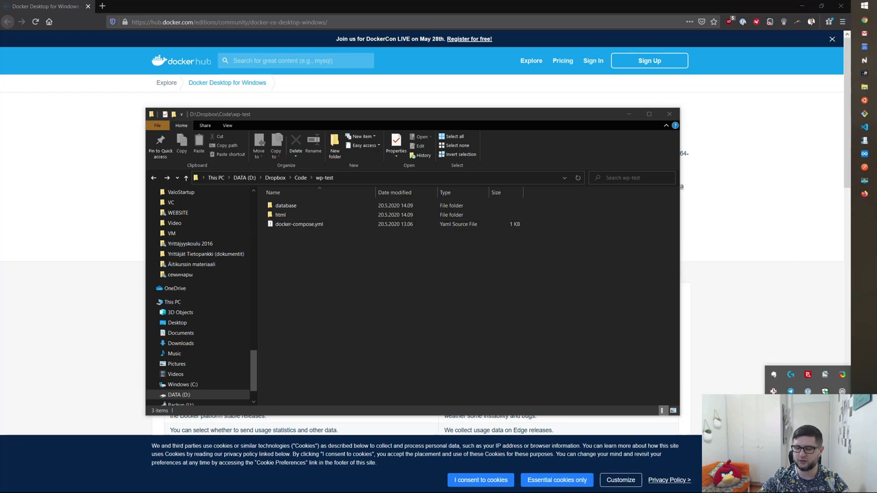
mouse_move(620, 271)
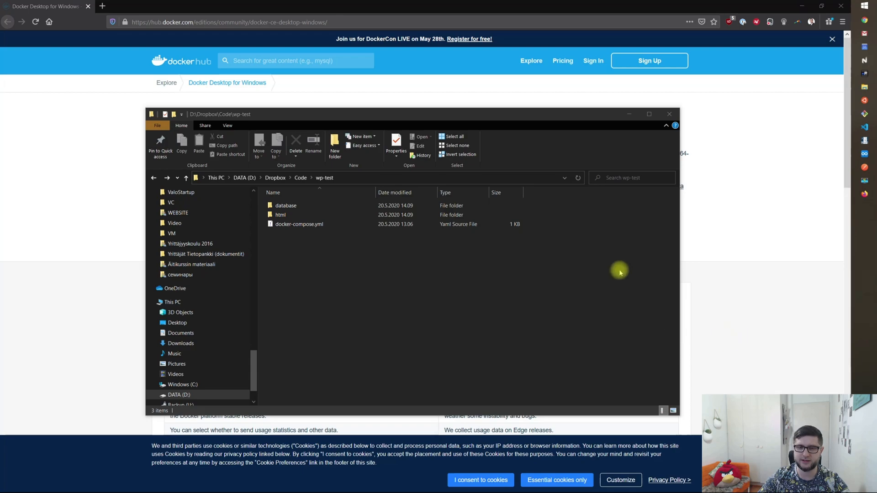
mouse_move(470, 269)
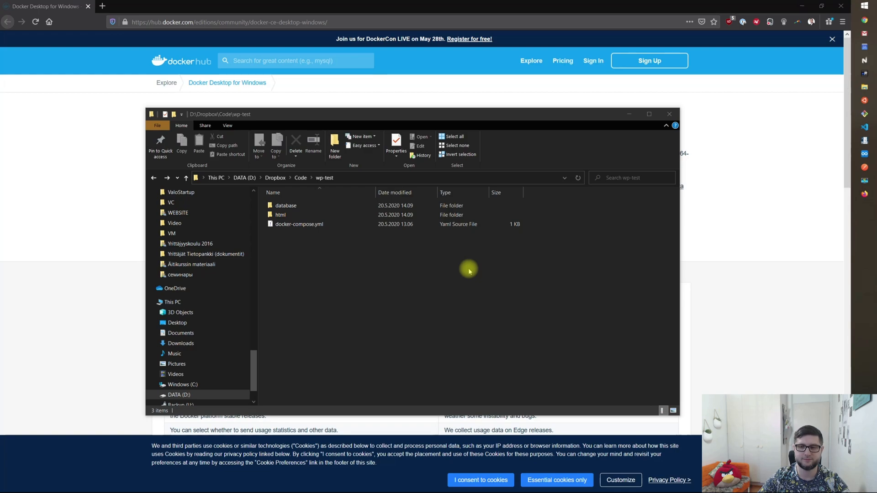
mouse_move(465, 286)
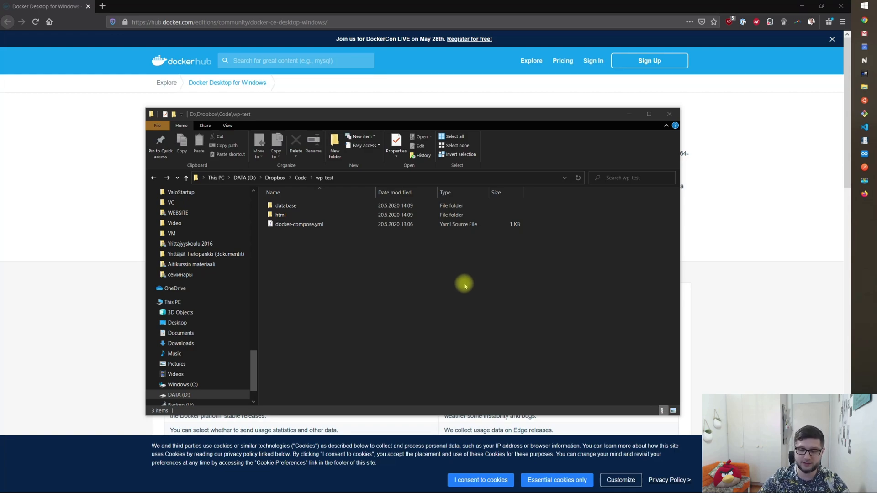
mouse_move(487, 323)
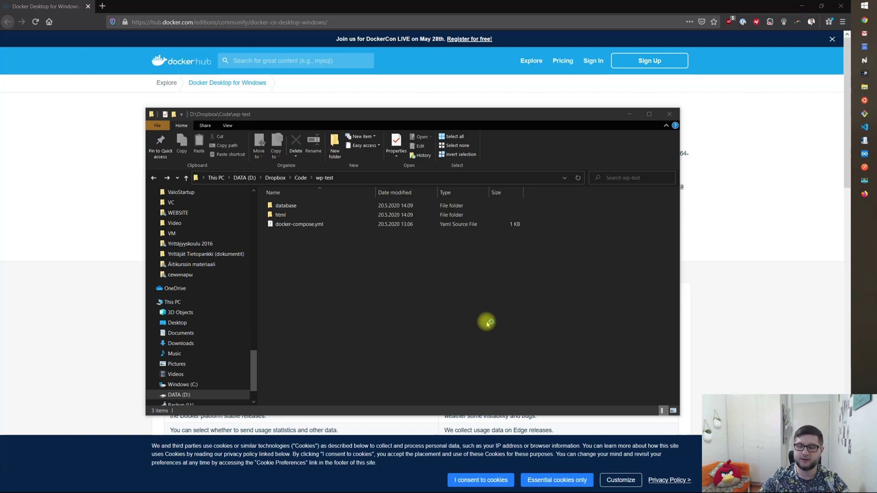
mouse_move(503, 329)
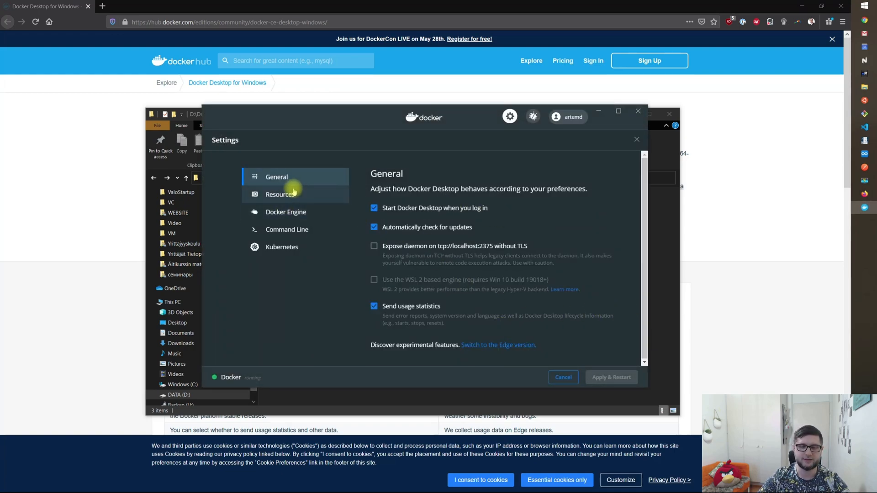
- Under Resources > File Sharing, add wp-test\database and wp-test\html as shared folders
left_click(280, 194)
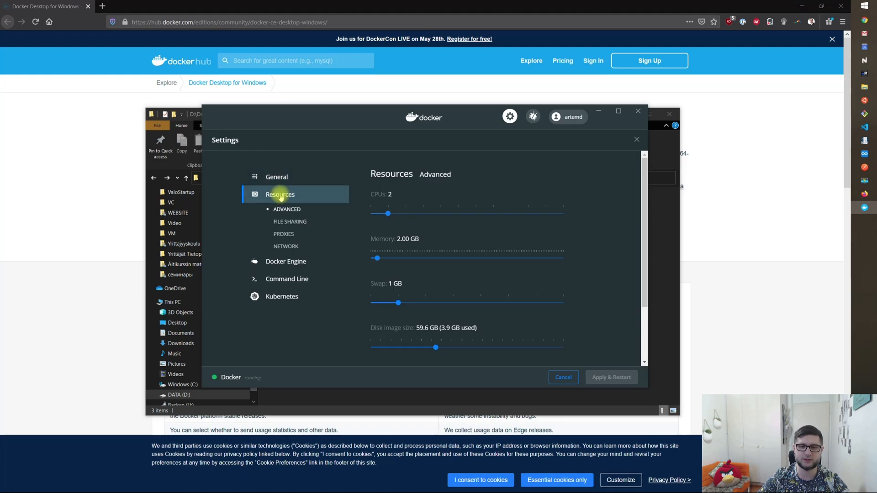
left_click(290, 222)
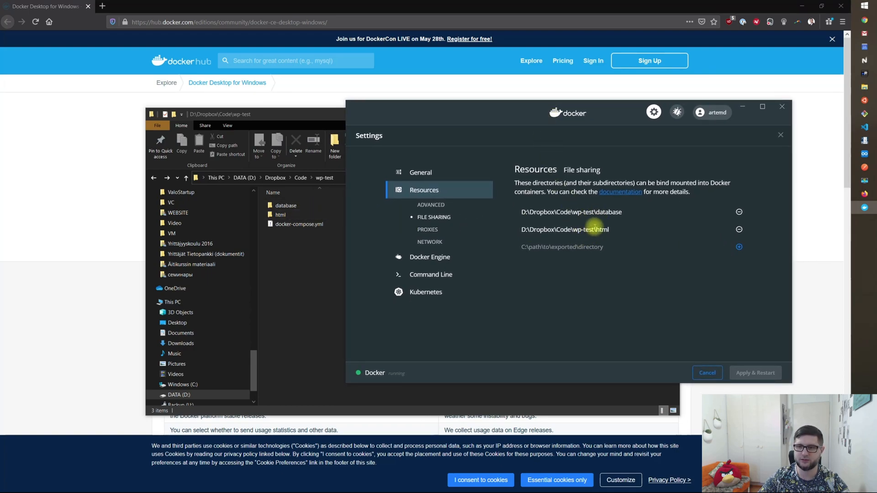
left_click(740, 229)
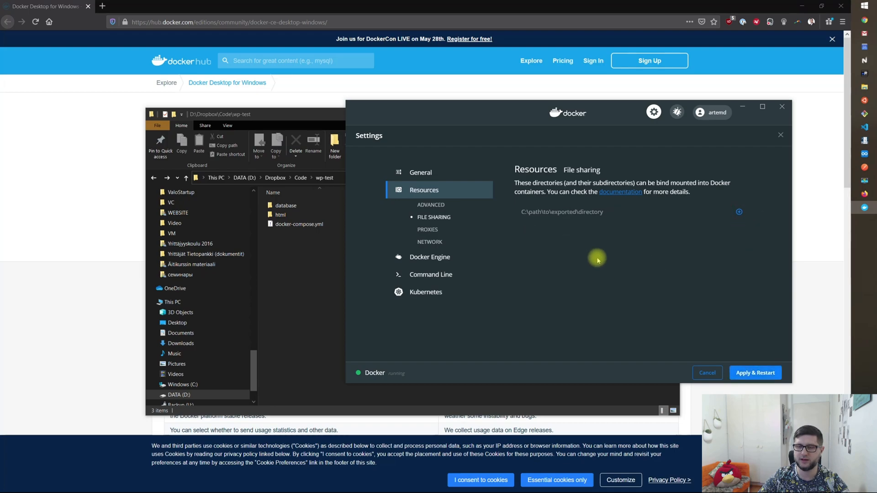
left_click(739, 212)
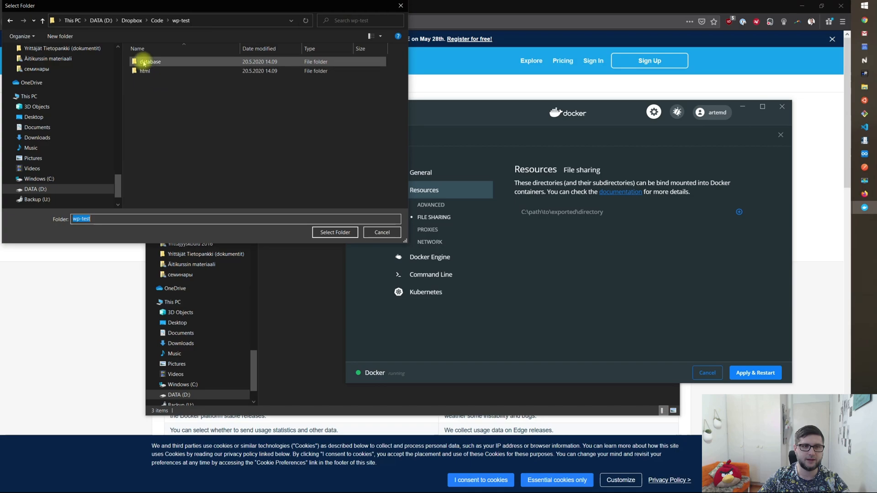
left_click(335, 232)
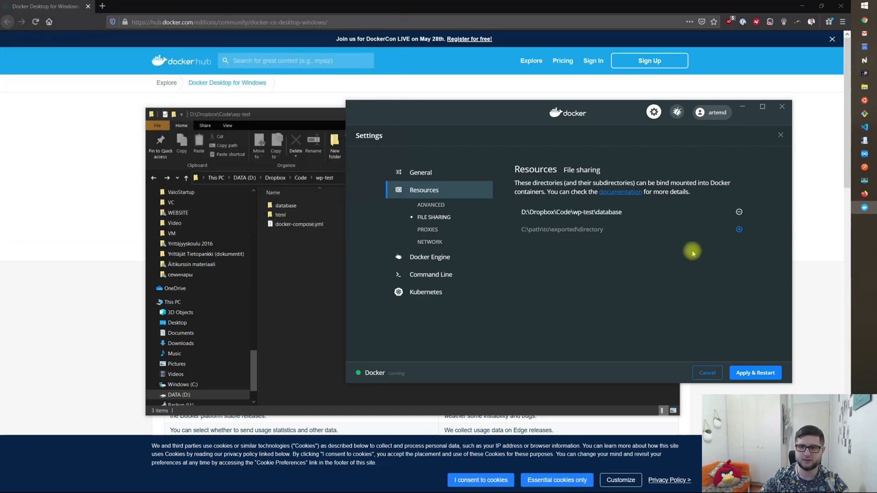
left_click(739, 229)
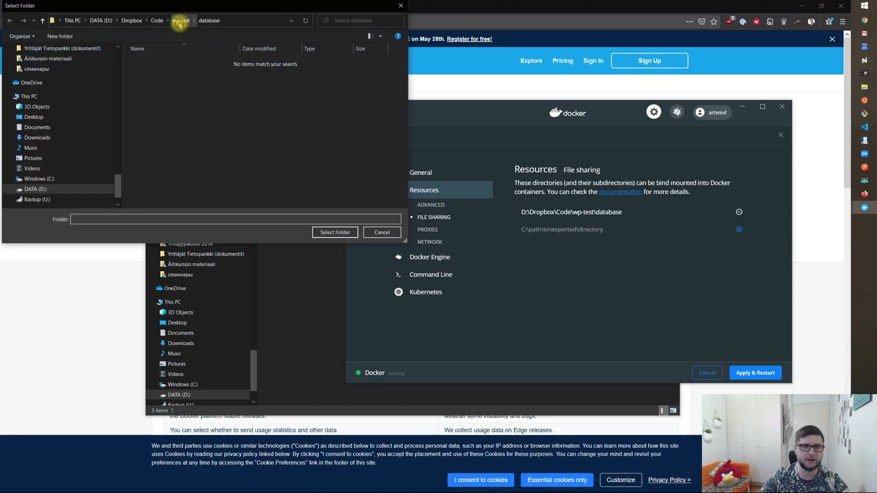
left_click(335, 232)
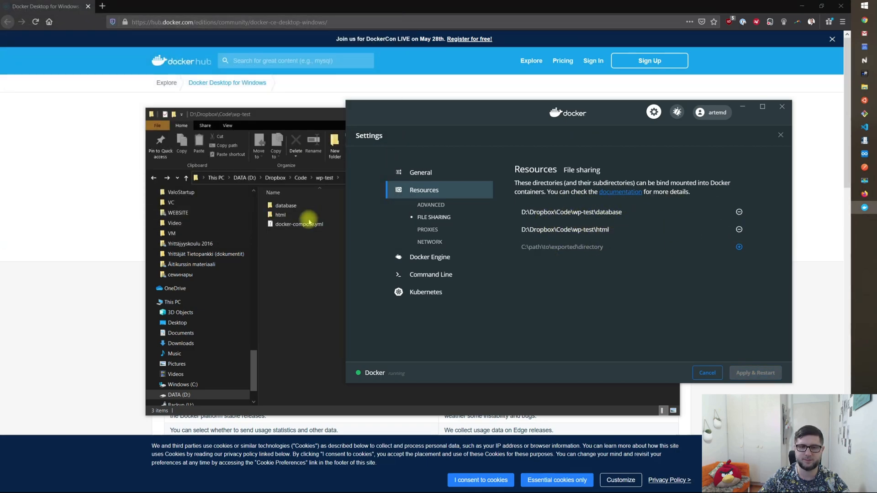
left_click(281, 215)
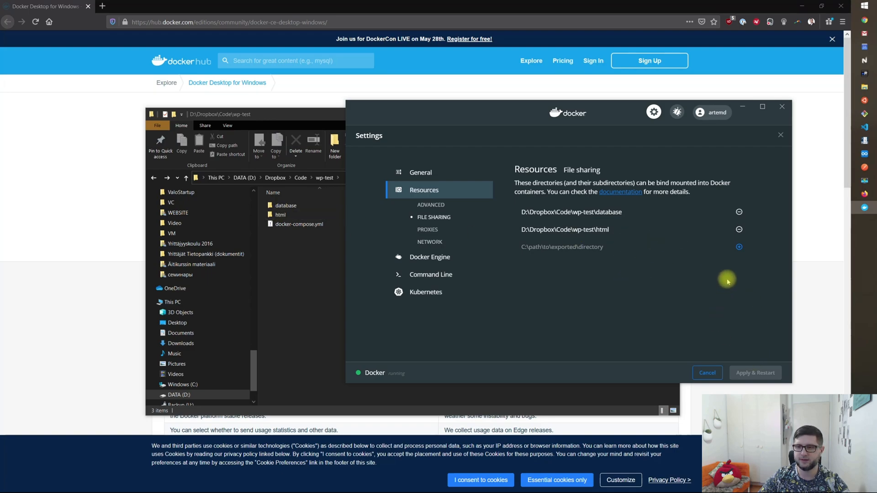
mouse_move(782, 106)
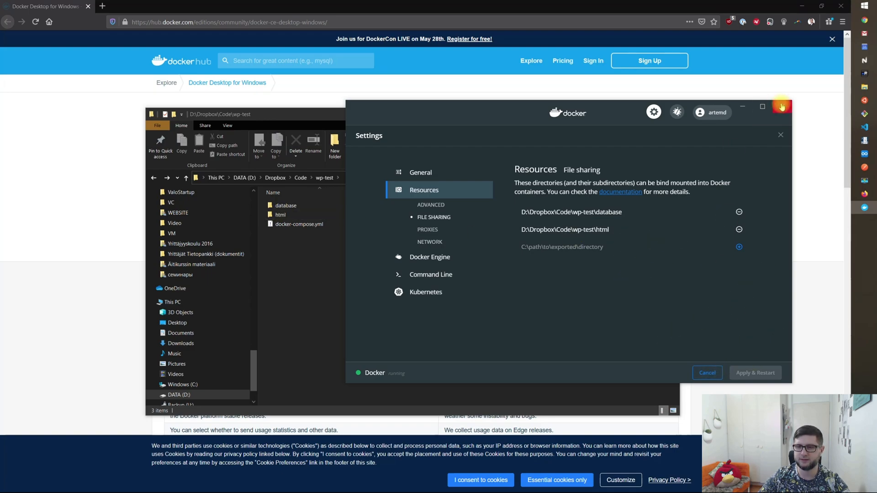
- Close Docker settings and view wp-test's database, html and docker-compose.yml in File Explorer
left_click(782, 106)
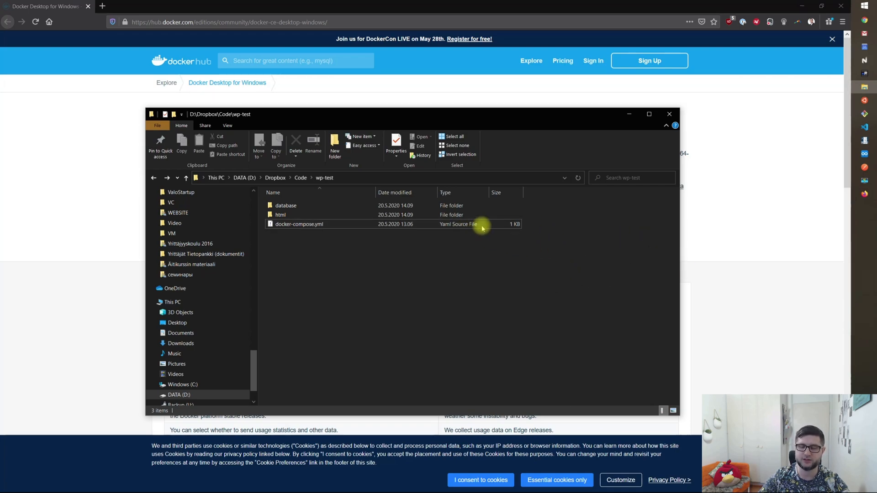
mouse_move(450, 249)
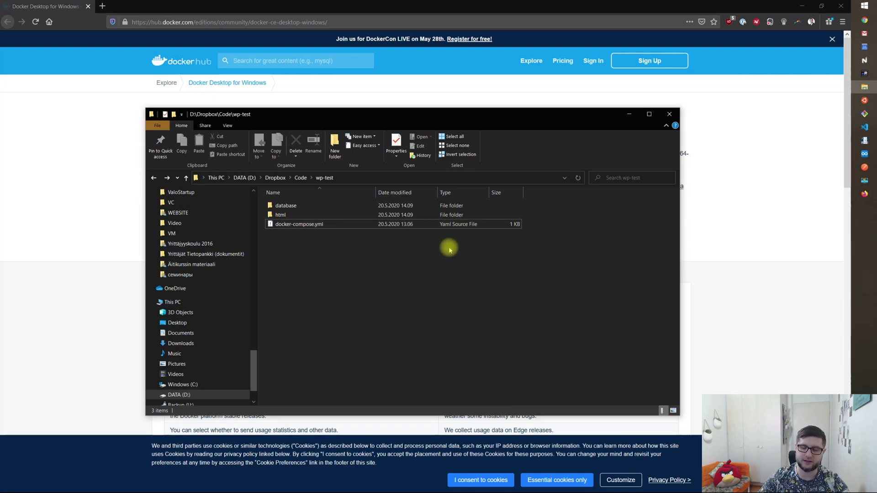
left_click(299, 224)
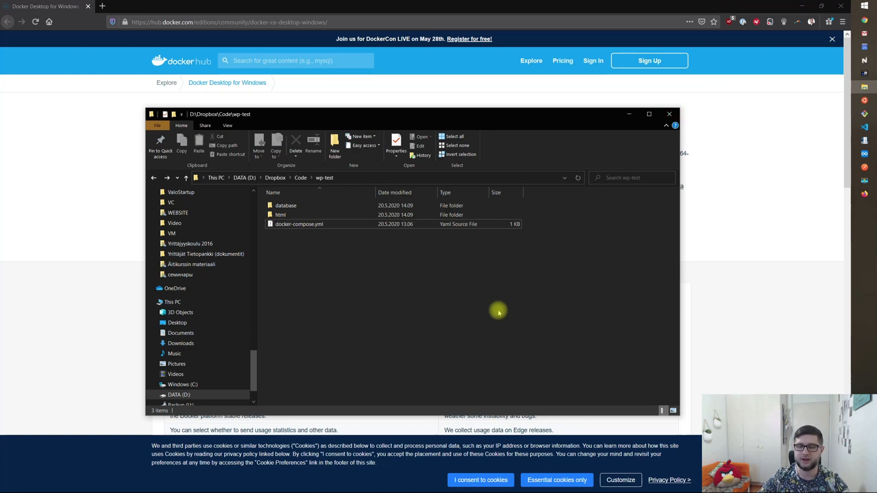
mouse_move(737, 87)
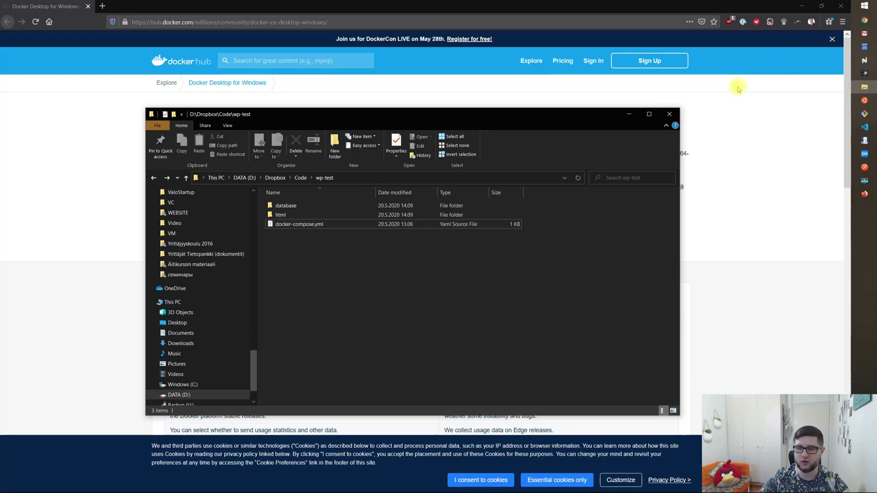
mouse_move(640, 272)
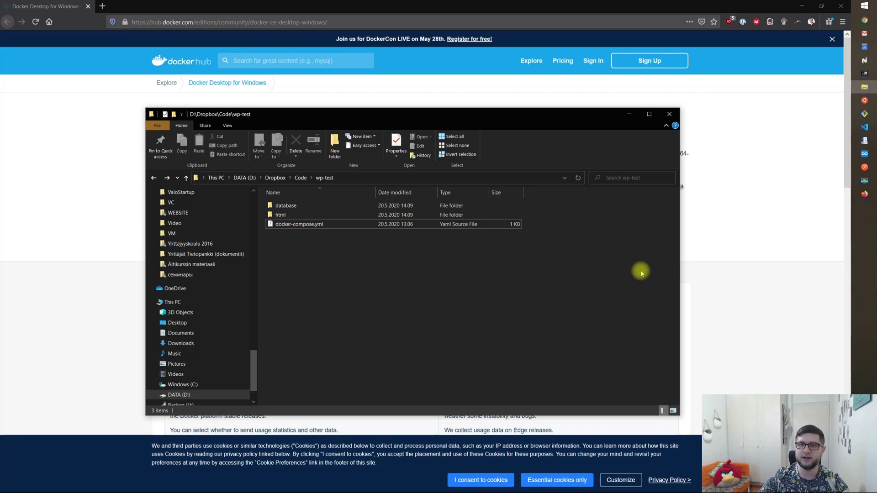
mouse_move(392, 192)
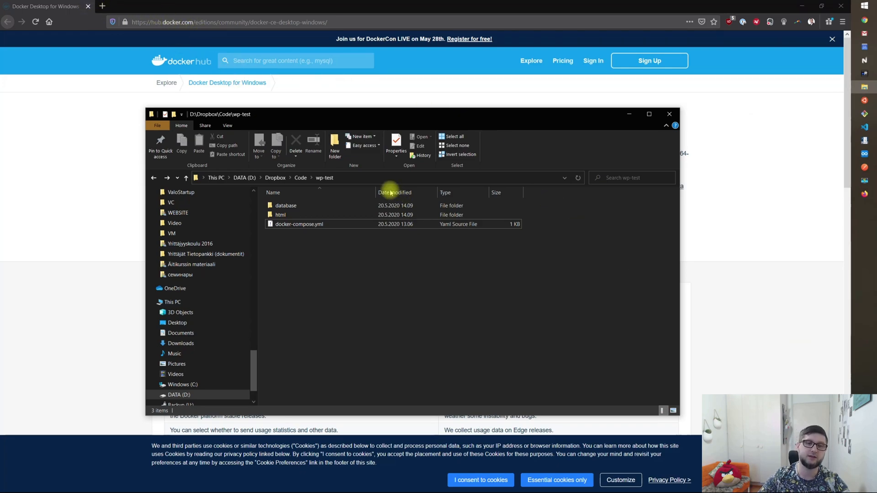
mouse_move(737, 68)
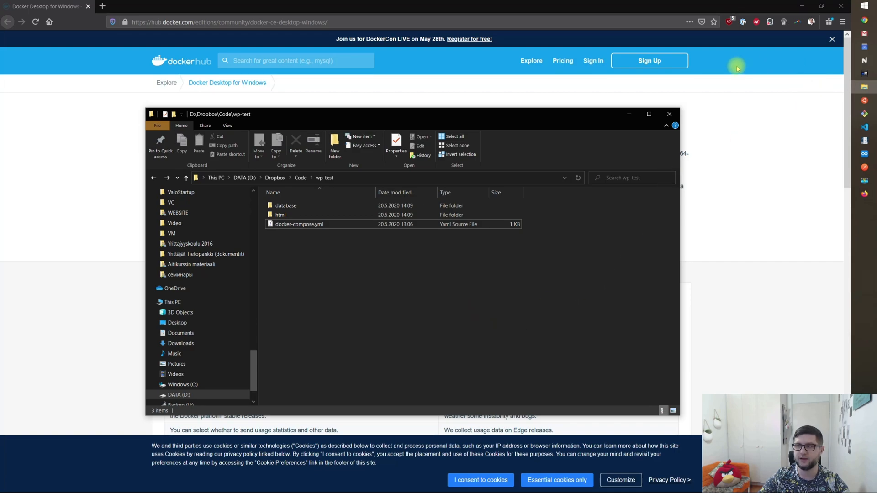
mouse_move(449, 297)
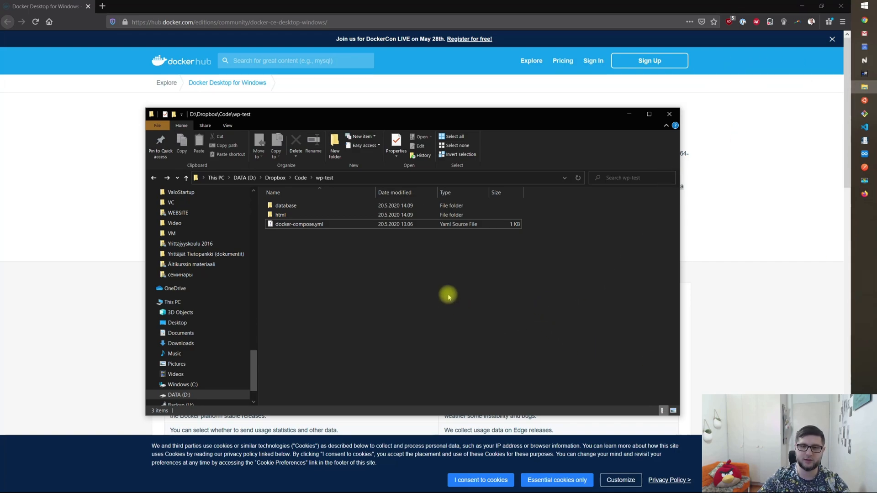
mouse_move(317, 249)
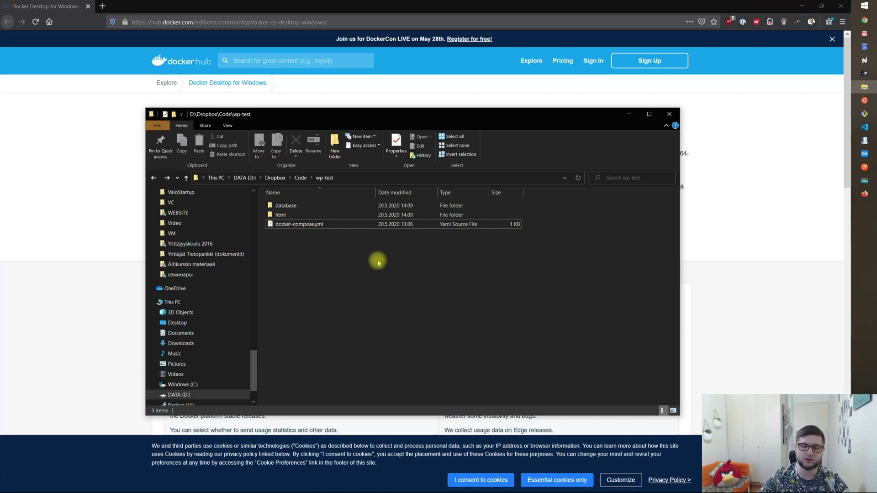
mouse_move(338, 269)
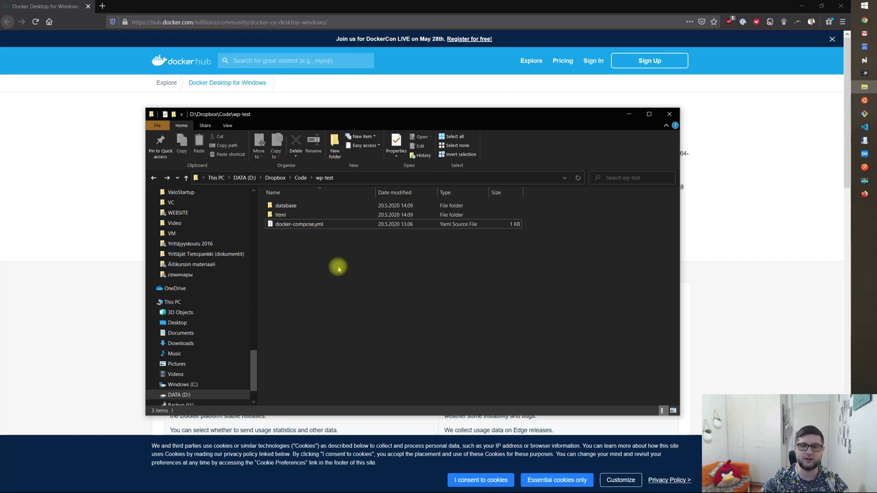
mouse_move(393, 331)
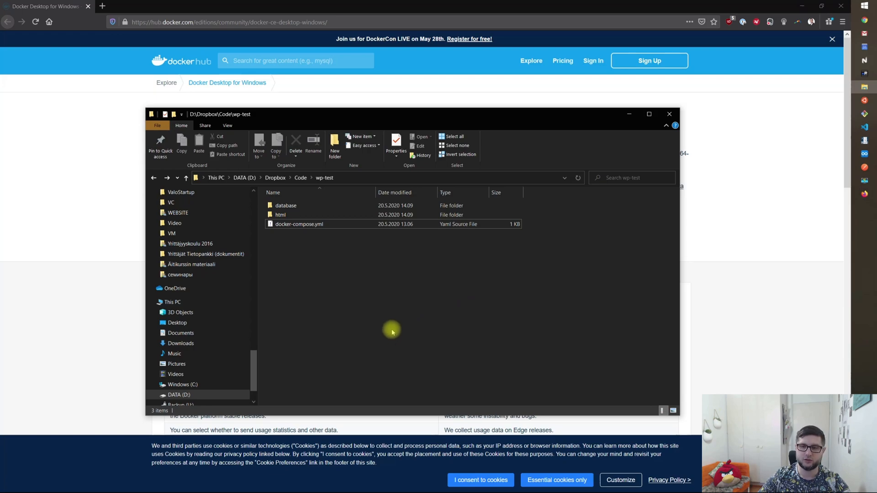
mouse_move(337, 310)
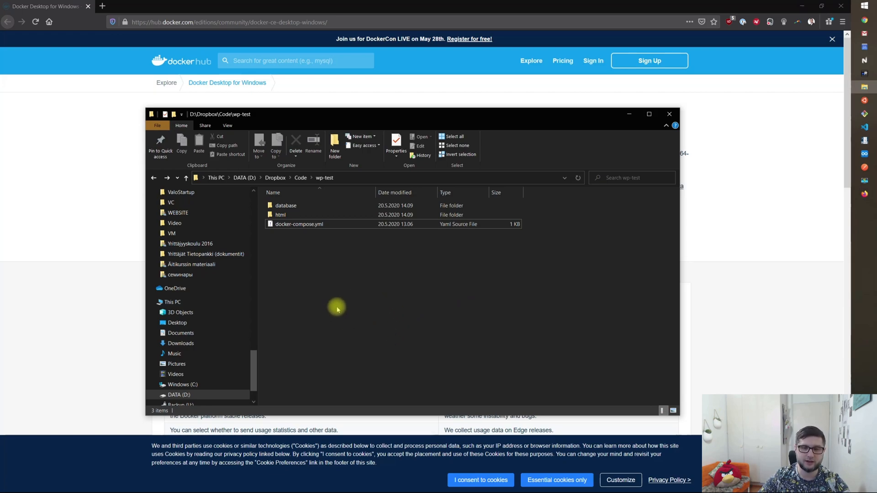
mouse_move(436, 282)
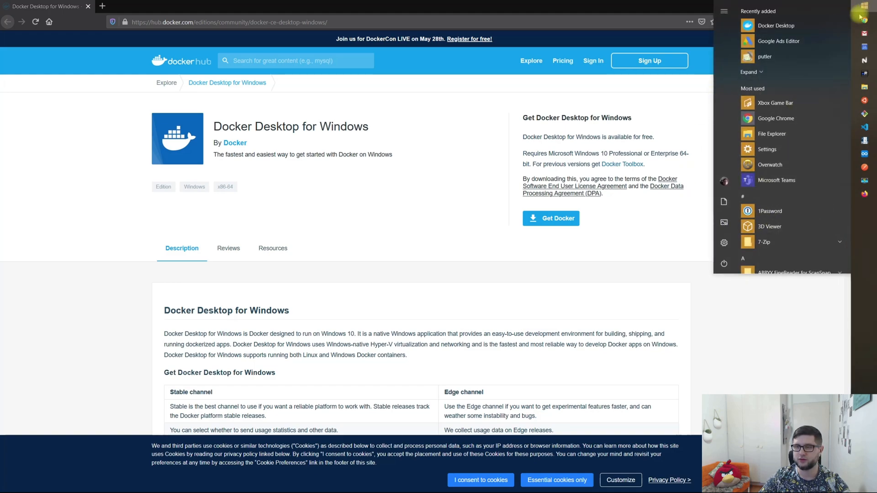
- Run Command Prompt as administrator and open c:\windows\system32\drivers\etc\hosts in Notepad
type("cmd")
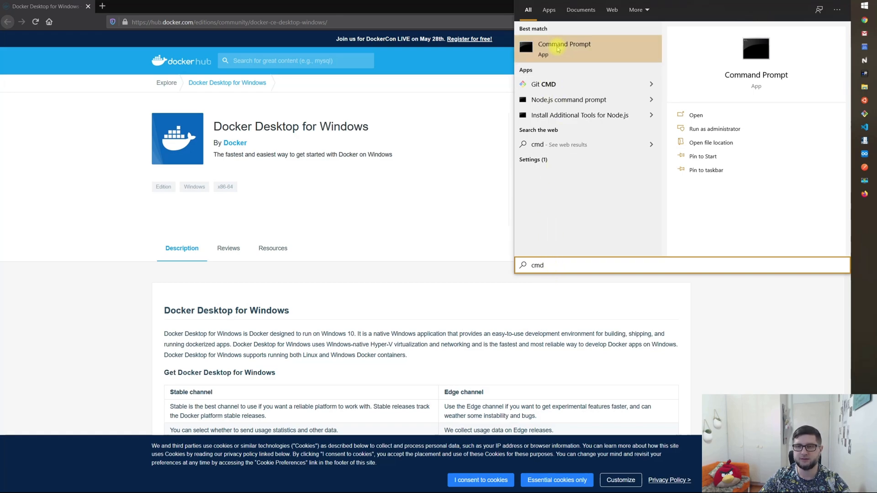
right_click(564, 47)
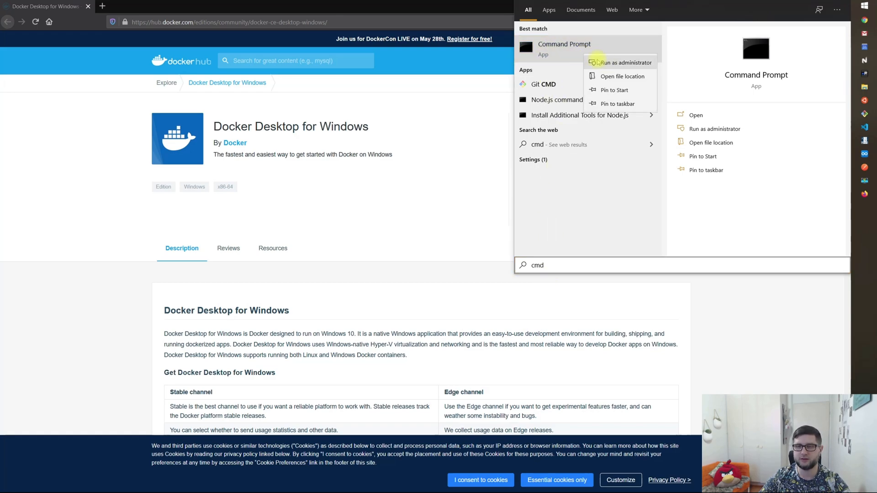
left_click(625, 62)
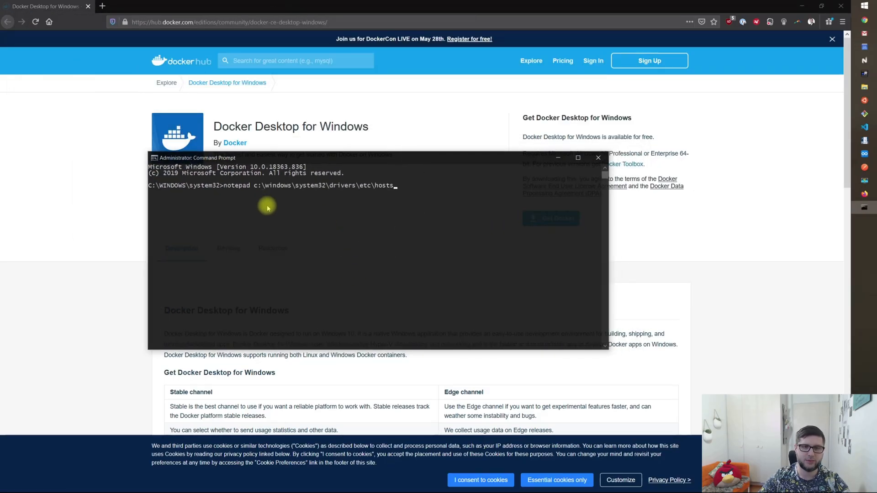
mouse_move(398, 209)
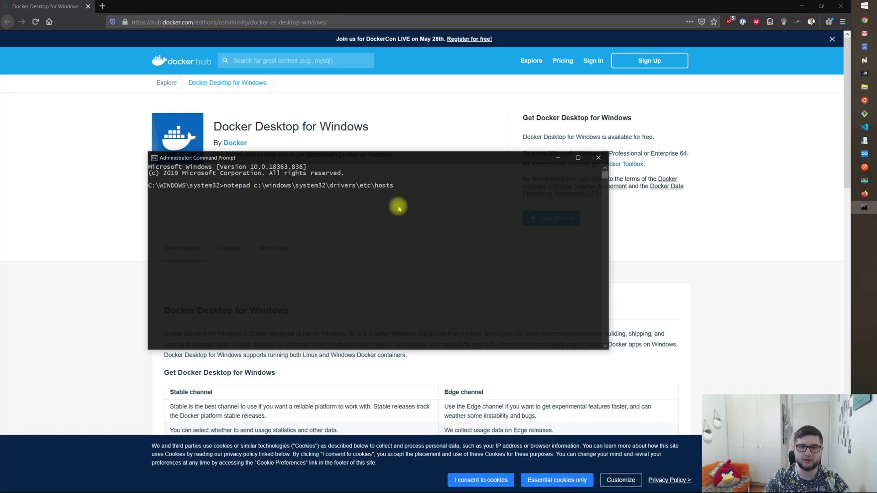
key("Enter")
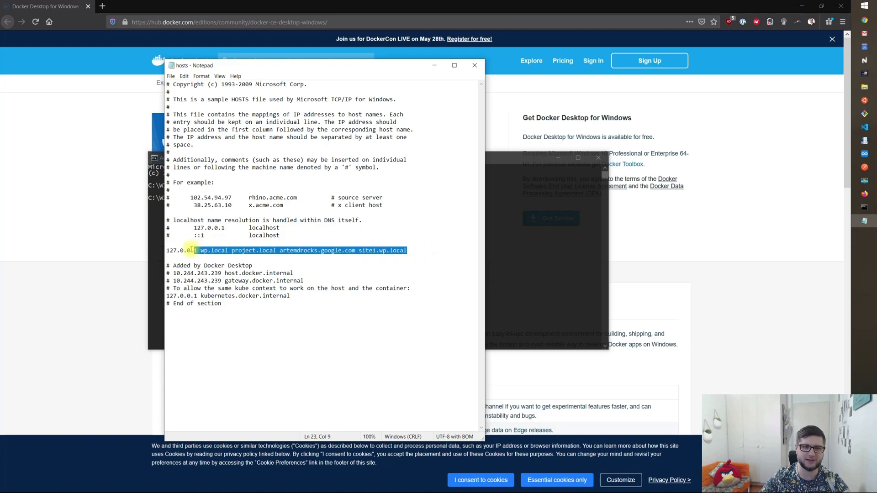
- Add a new hosts line '127.0.0.1 irock.local'
left_click(431, 251)
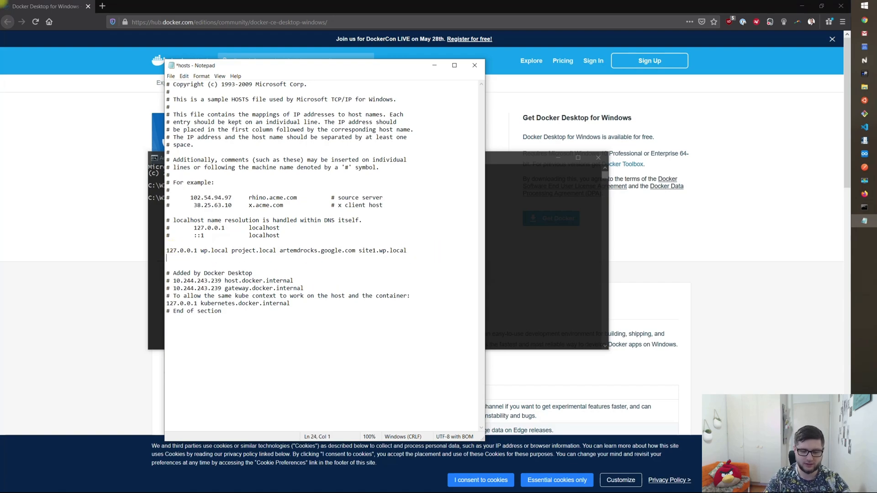
type("127.0.0")
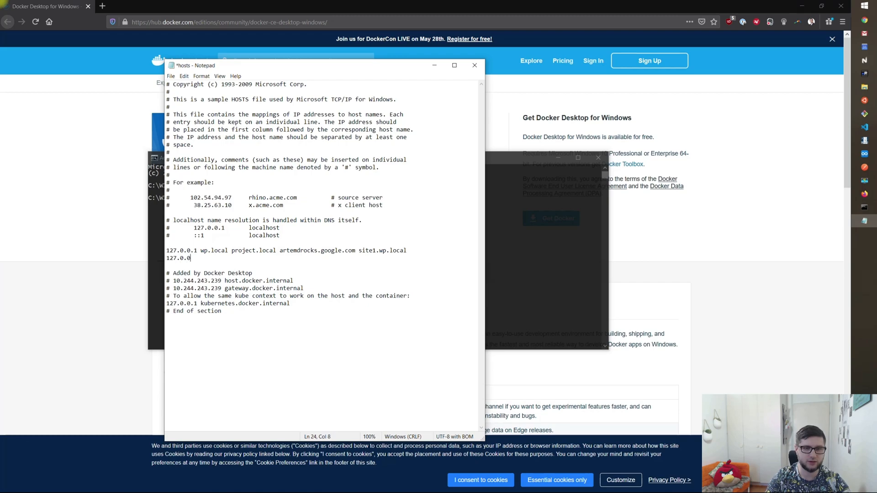
type(".1")
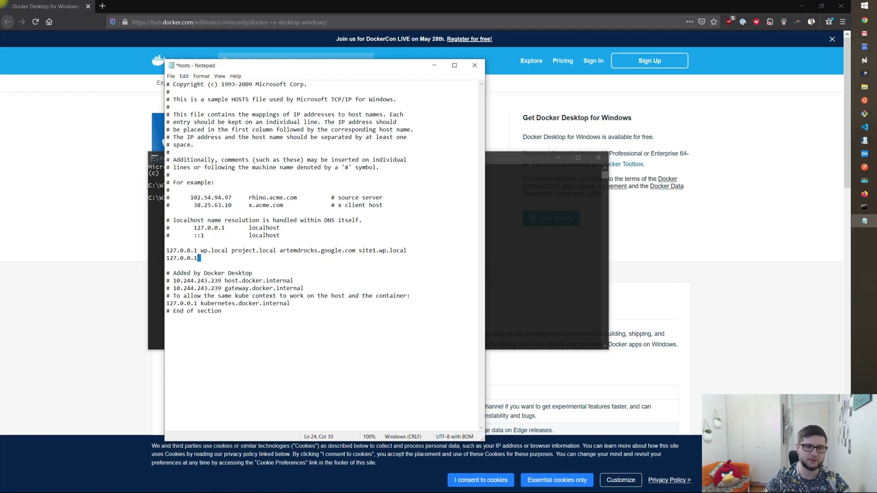
left_click_drag(198, 258, 167, 258)
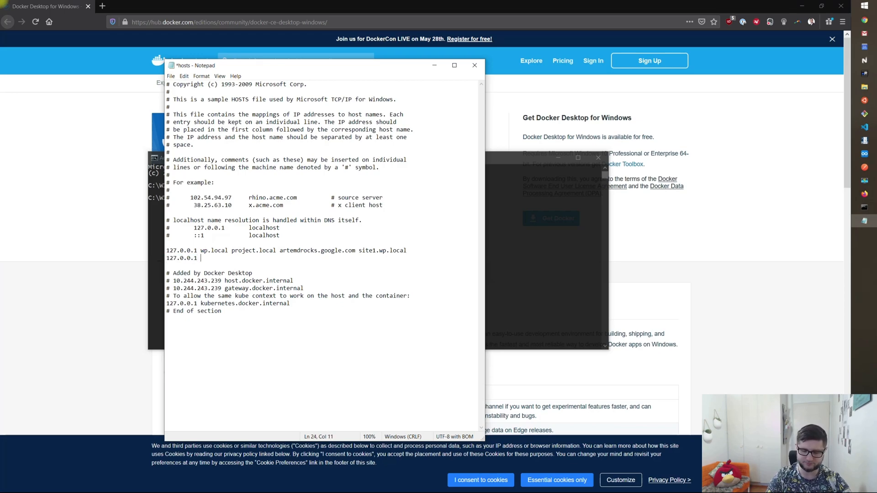
type("i")
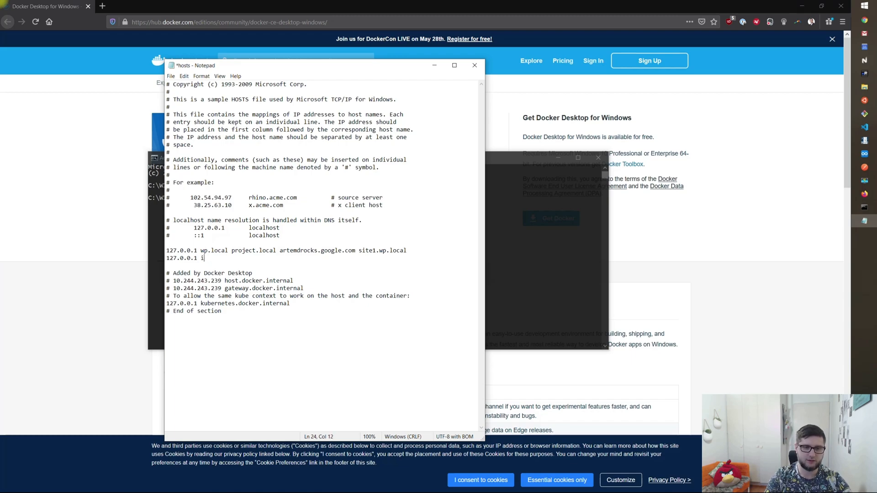
type("rock.local")
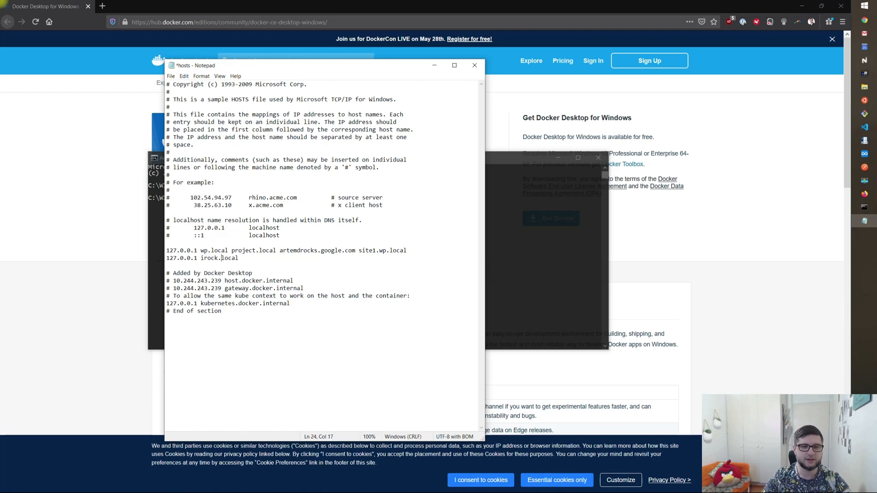
- Check the new irock.local entry, save the hosts file and close Notepad
double_click(211, 259)
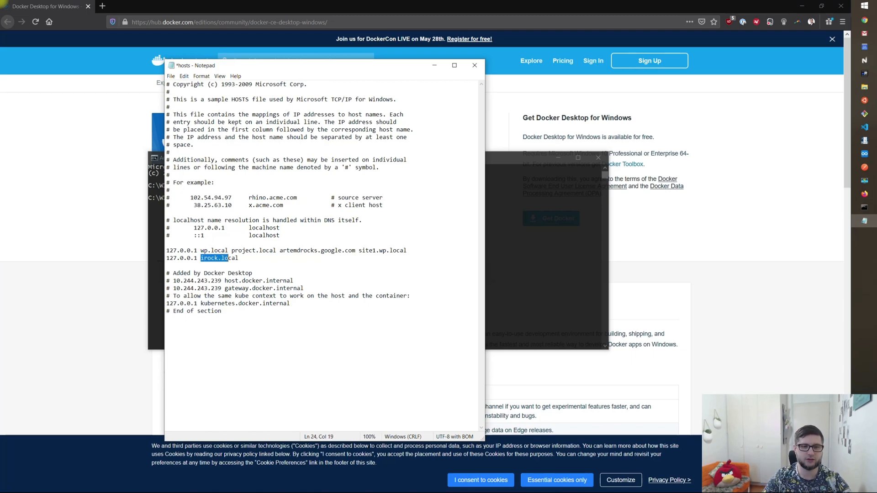
left_click_drag(227, 257, 237, 257)
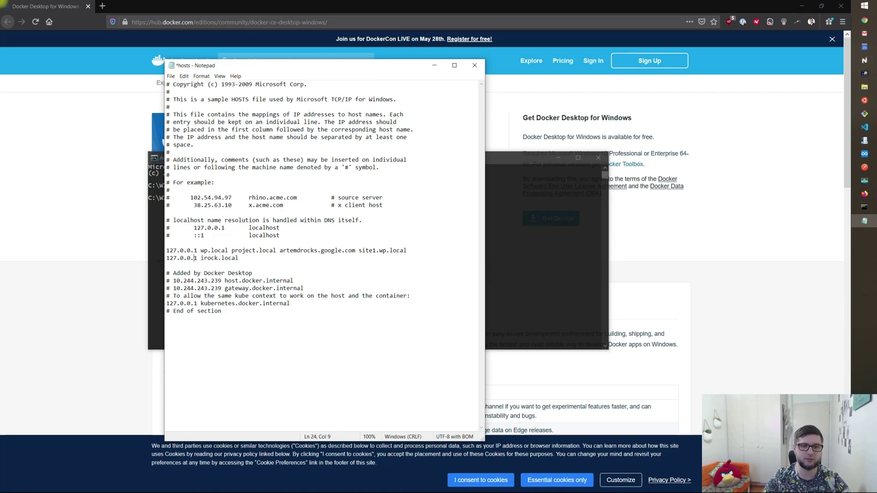
double_click(181, 258)
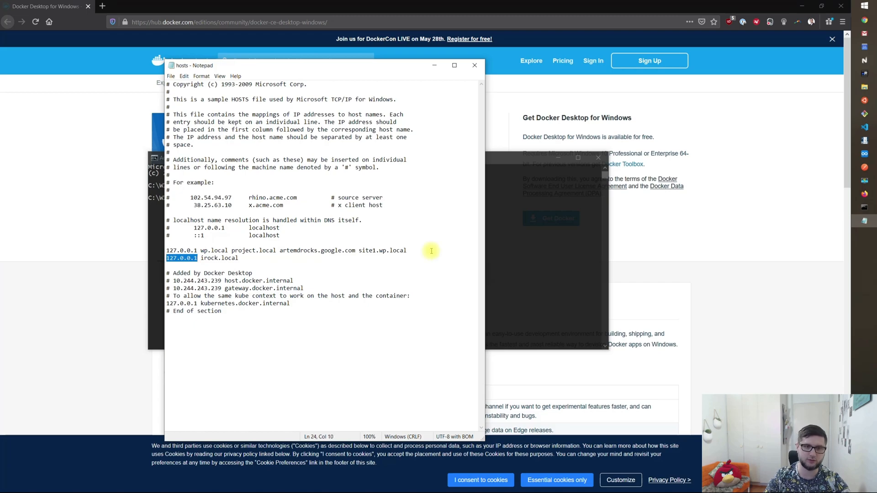
mouse_move(474, 66)
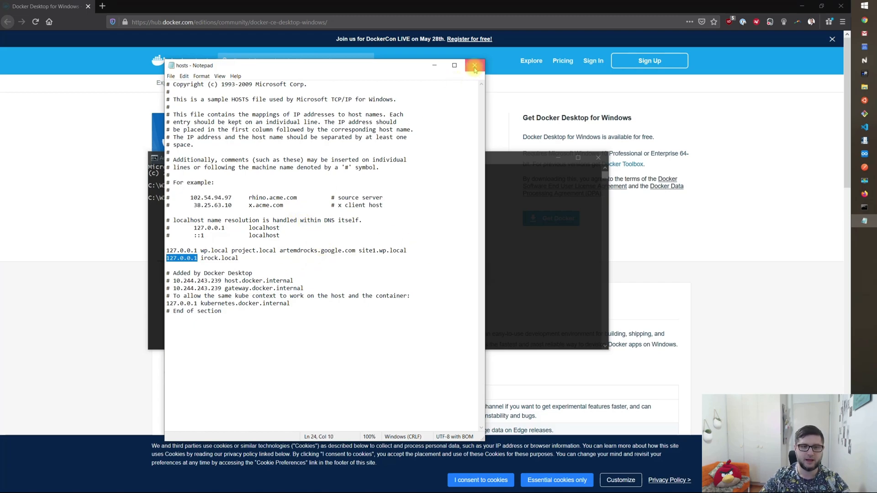
left_click(475, 65)
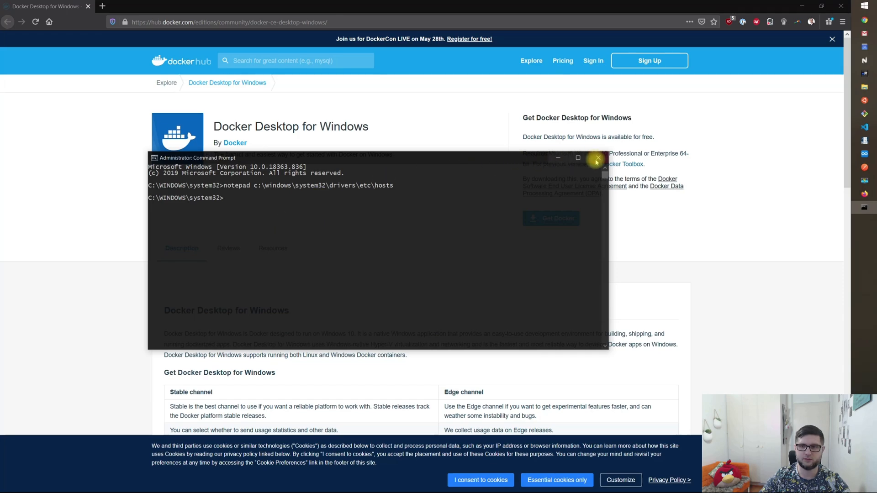
- Close the Administrator: Command Prompt window
left_click(597, 157)
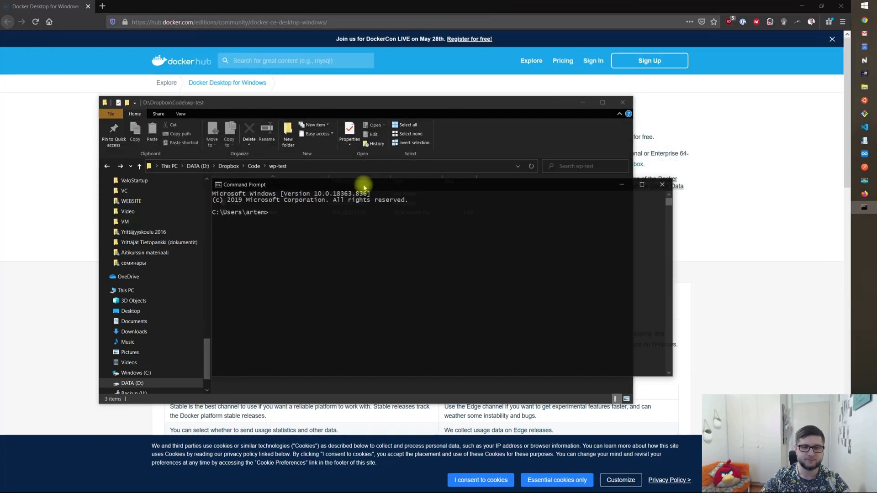
- Try changing into the wp-test folder using a forward-slash path, which fails
type("cd")
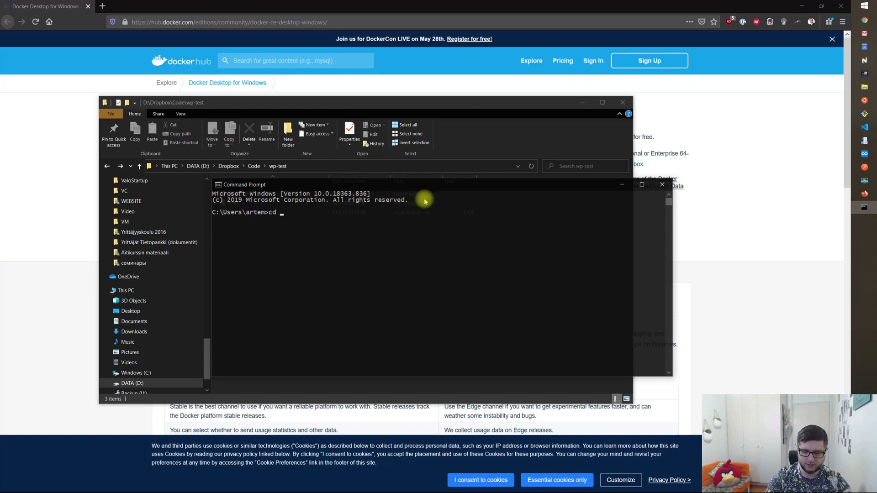
type("/")
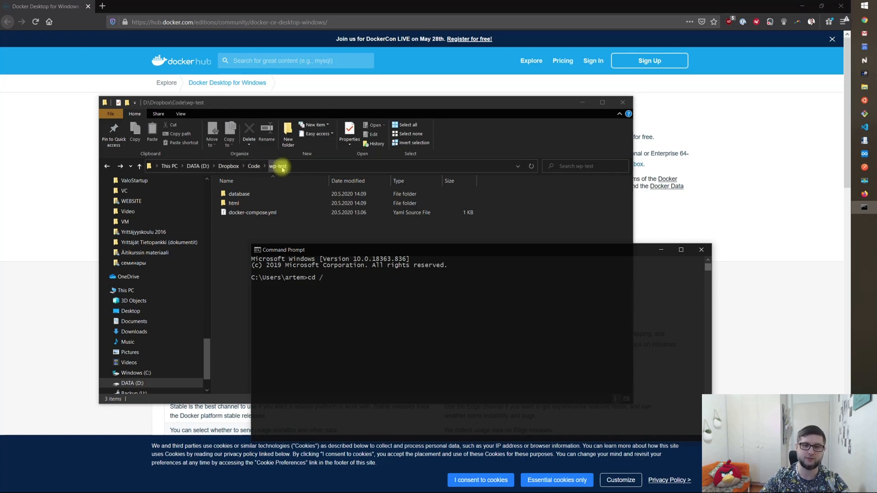
mouse_move(394, 336)
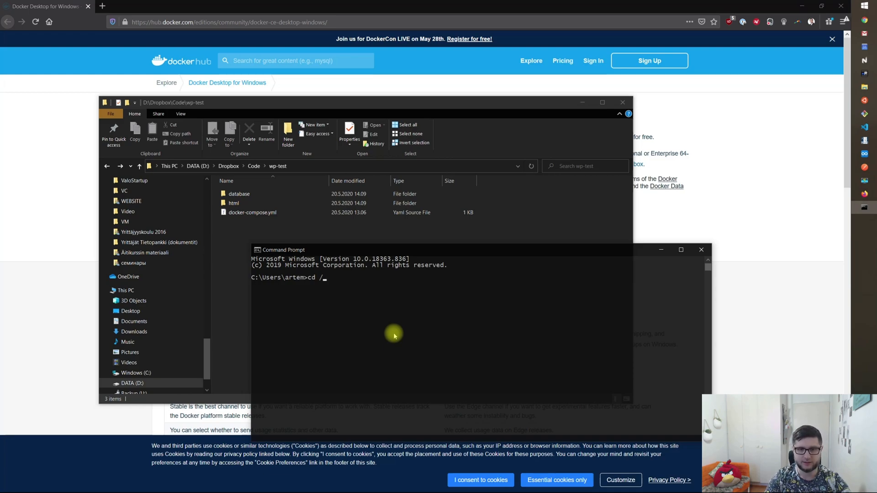
type("d")
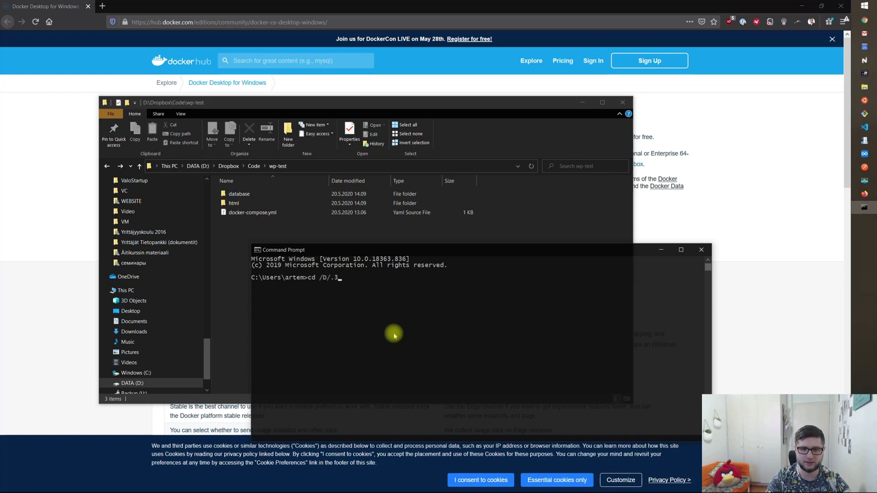
type("ropbox/Co")
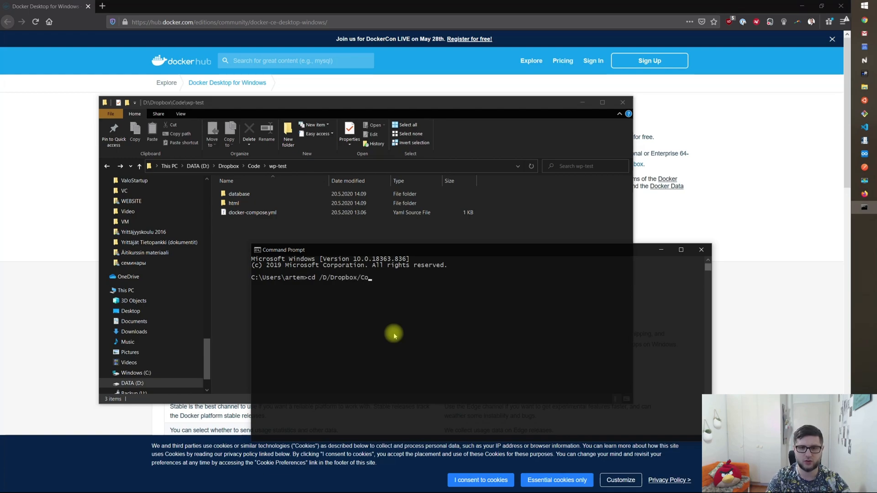
type("de/wp")
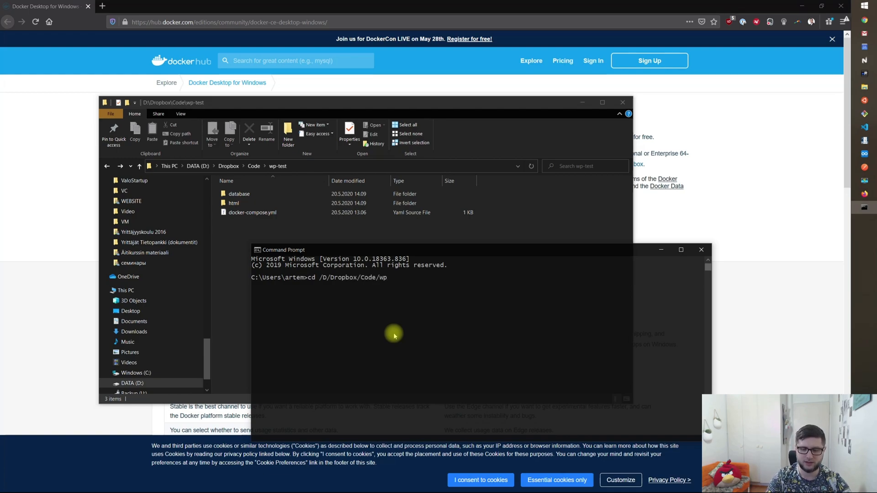
key("Enter")
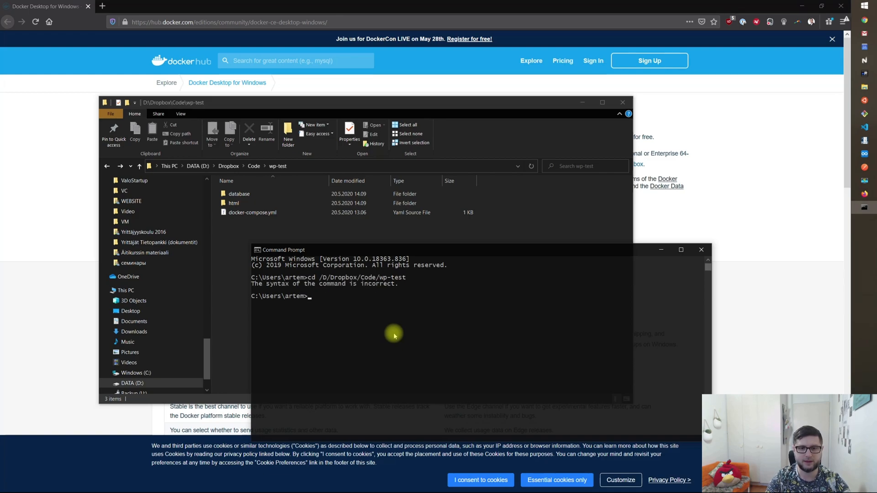
- Re-enter the path as cd D:\Dropbox\Code\wp-test and switch to drive D:
type("cd /D/Dropbox/Code/wp-test")
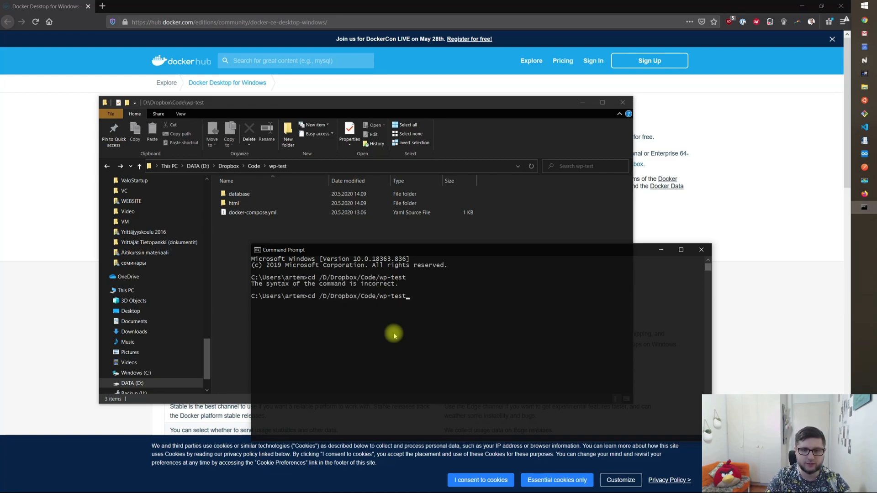
type("cd C:")
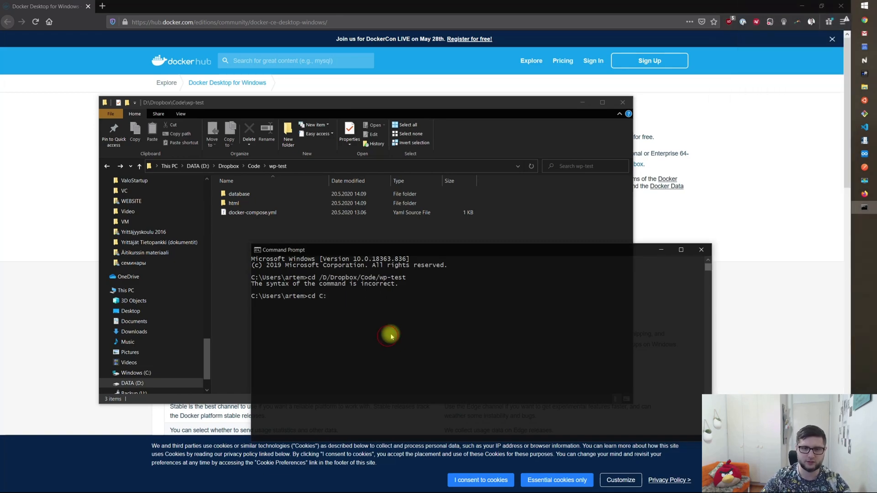
type("D")
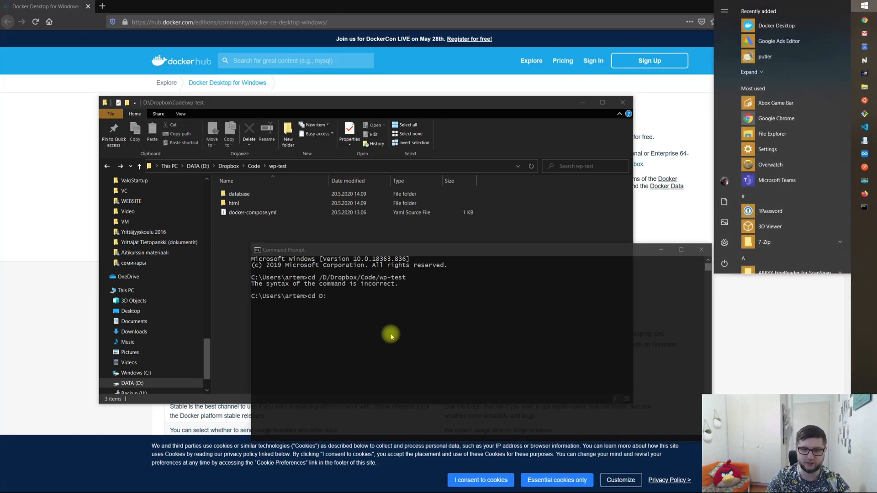
left_click(410, 249)
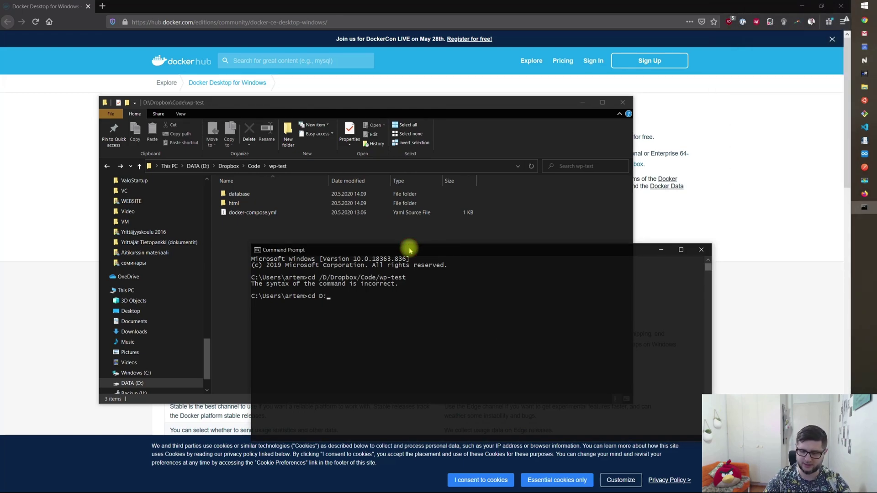
type("Dropbox")
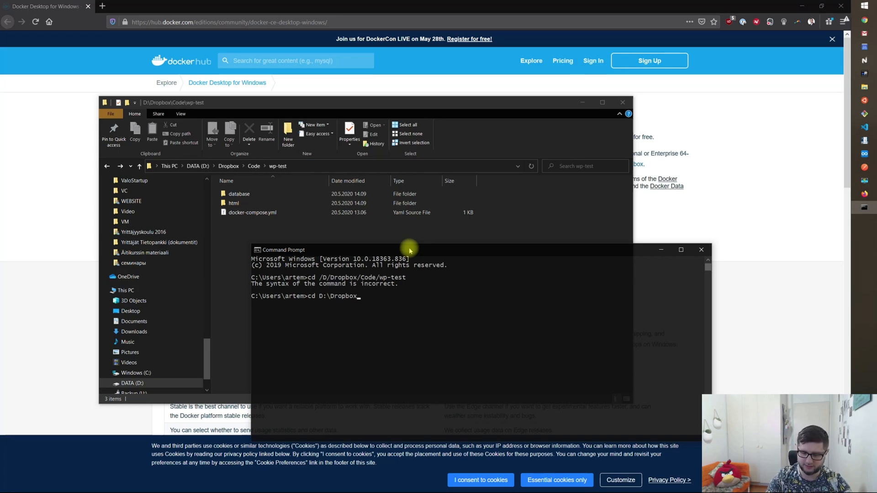
type("\\")
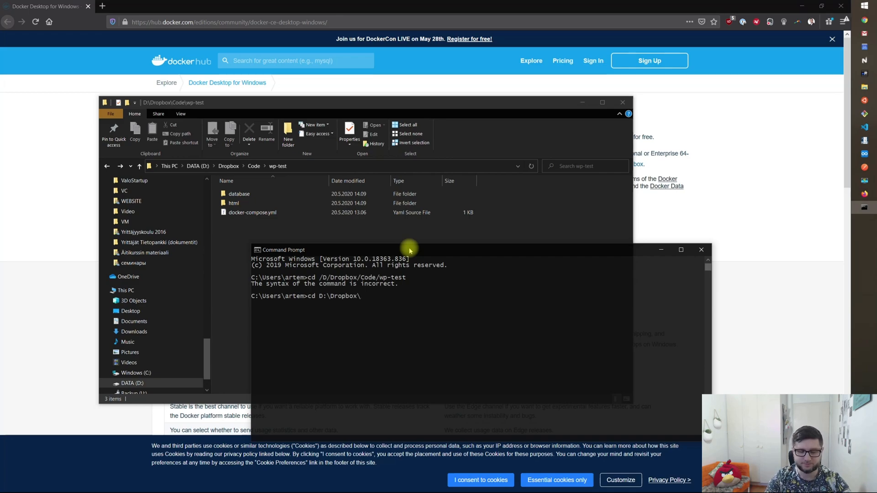
type("Cod")
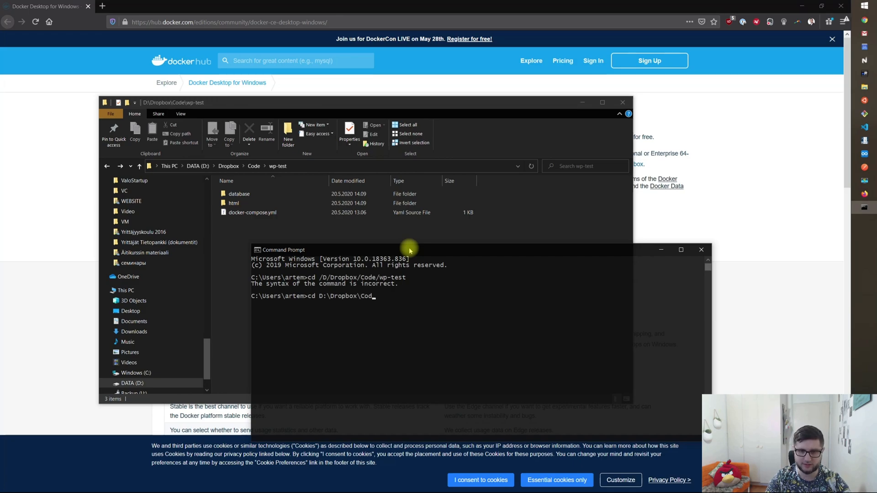
type("e\\")
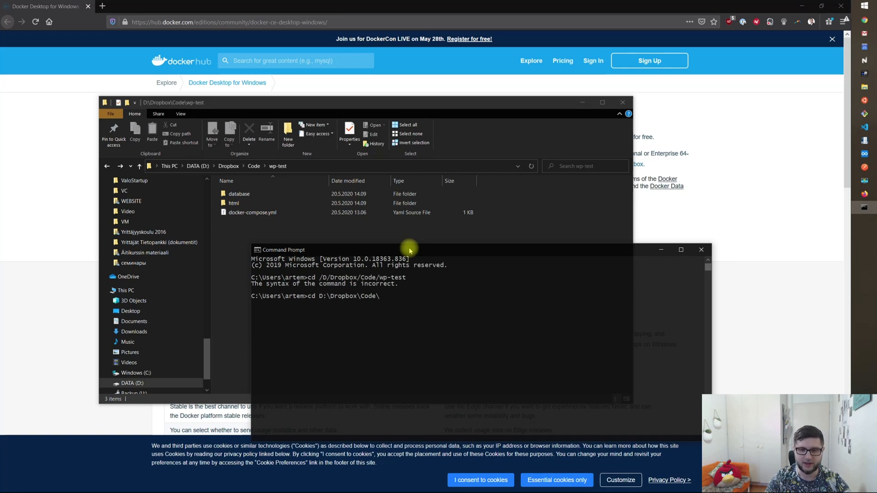
type("wp-test")
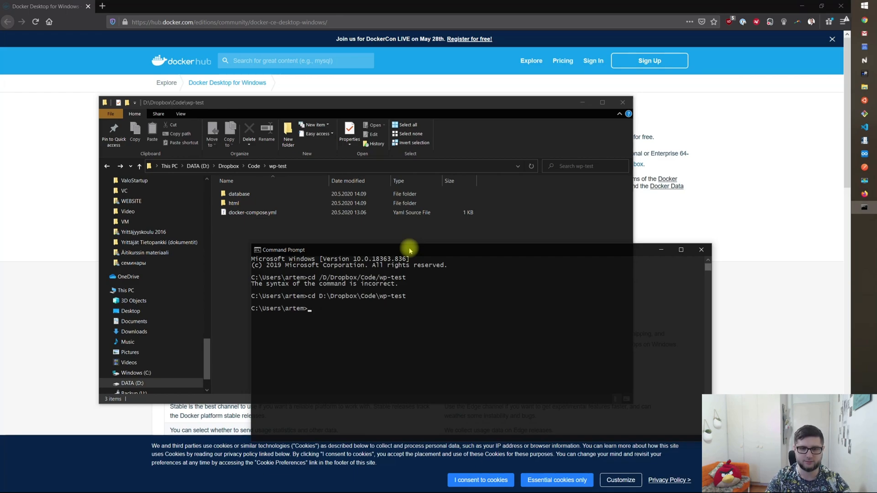
type("D:")
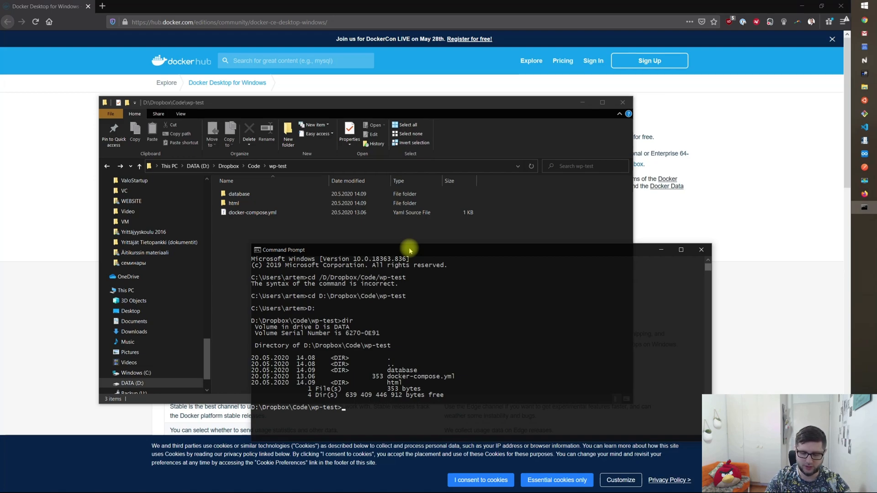
- Run docker-compose up to start the mariadb and wordpress containers
type("docker-")
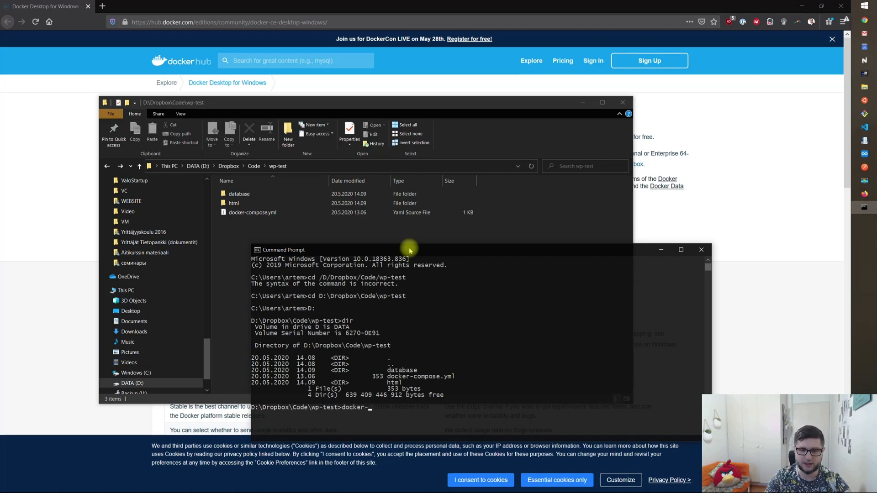
type("compose")
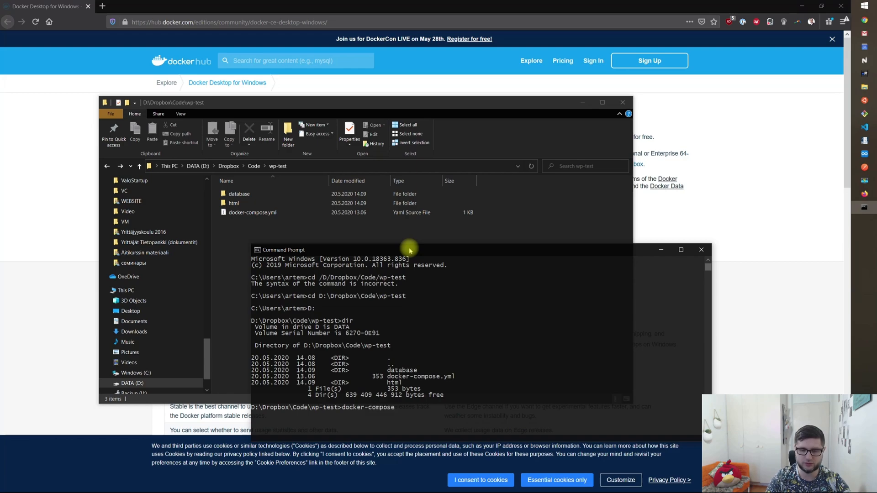
type("up")
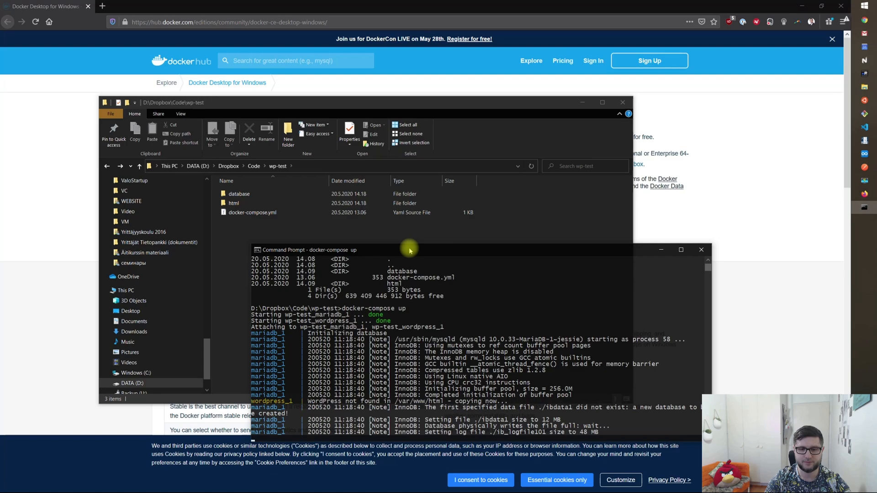
scroll("down", 3)
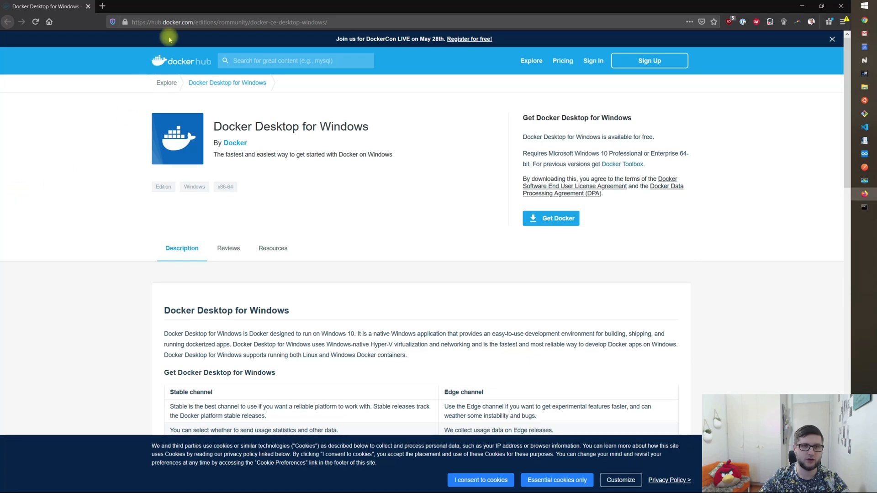
- Type irock.local in the browser, confirm the 80:80 port mapping, and minimize File Explorer
type("irock.local:")
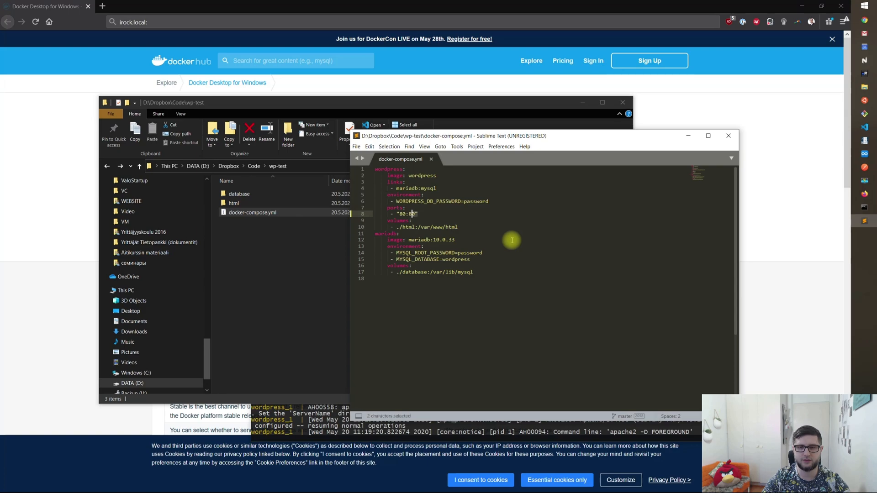
left_click(415, 214)
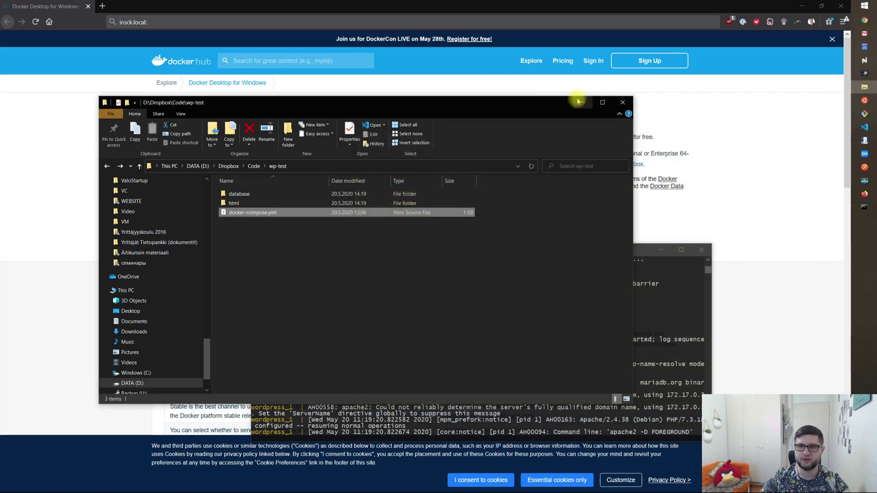
left_click(146, 22)
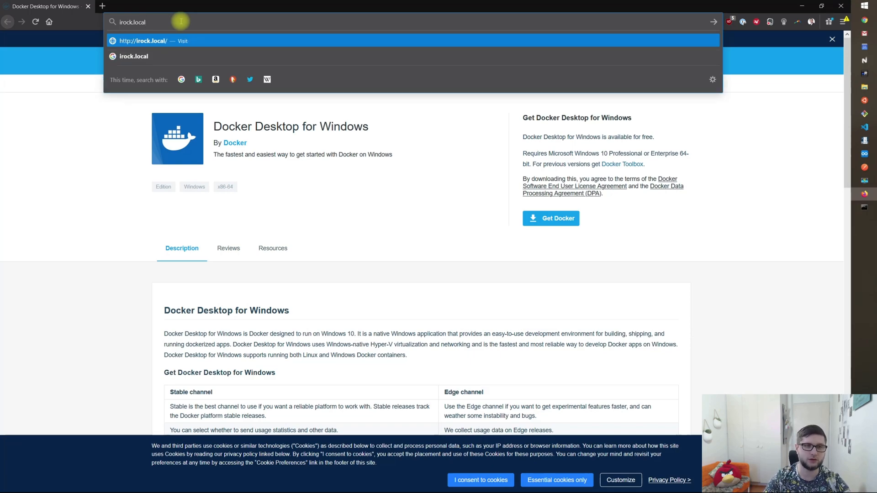
- Load irock.local, choose English (United States), and enter site title Test and username admin
key("Enter")
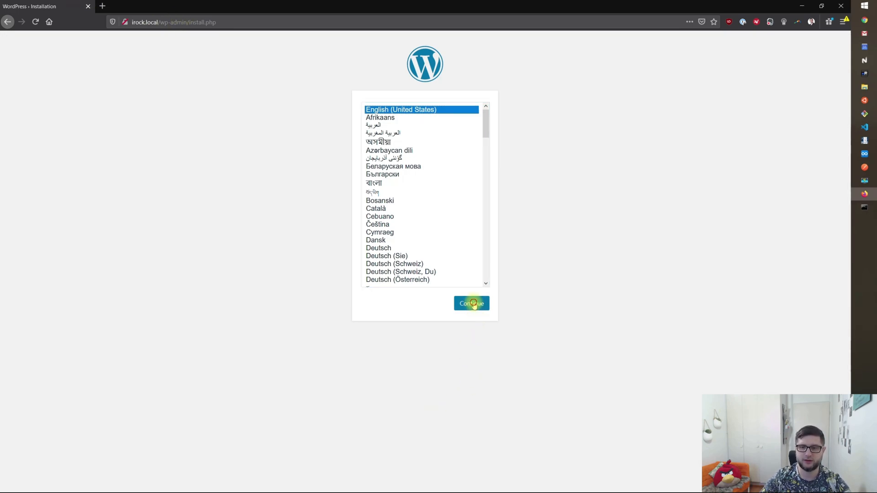
left_click(471, 303)
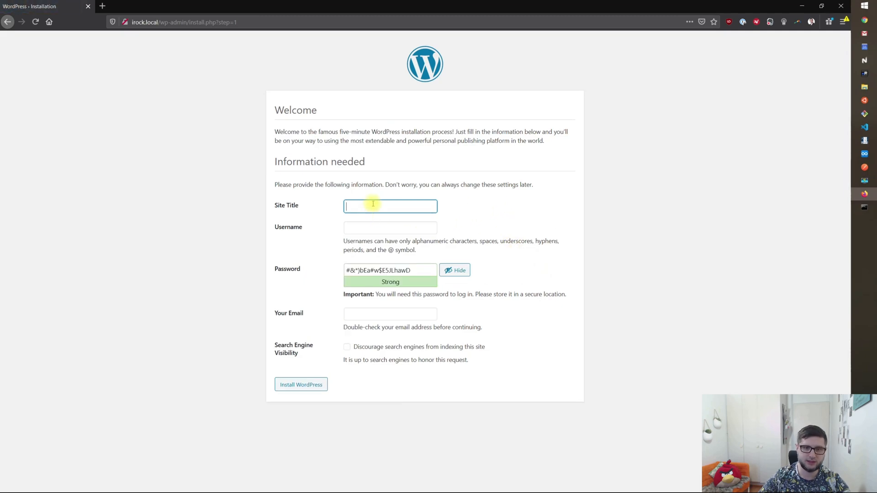
type("Te")
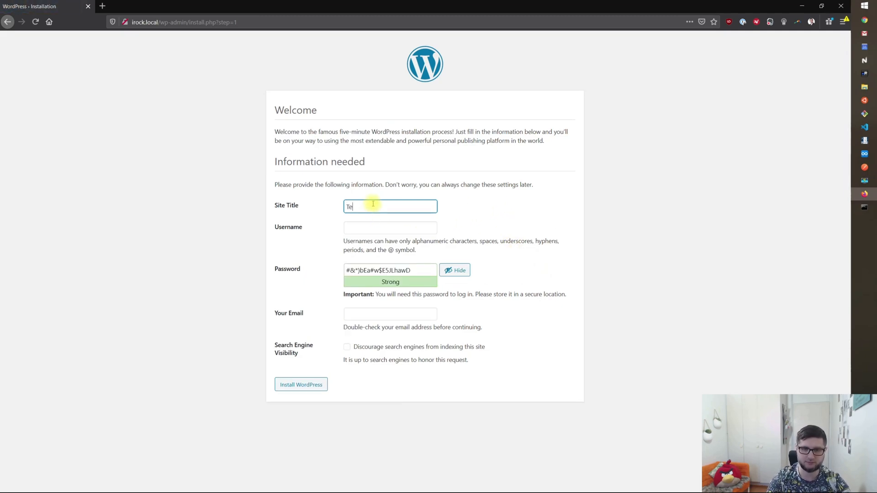
type("ad")
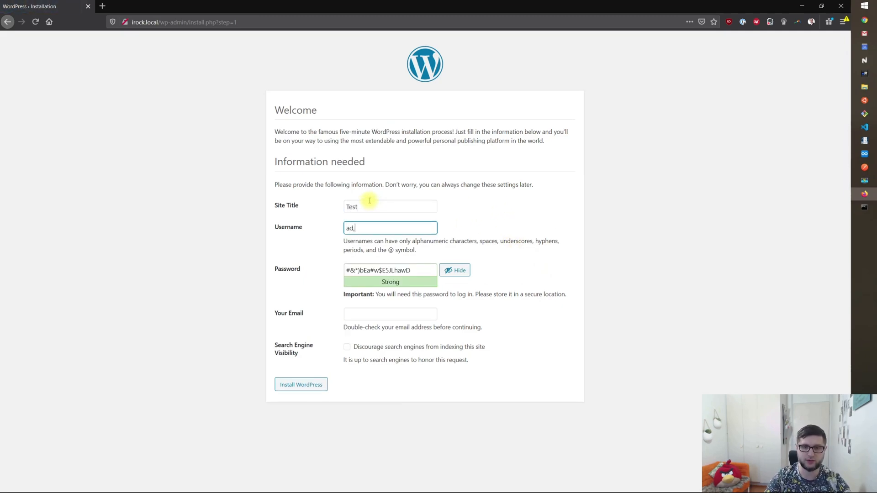
left_click(390, 270)
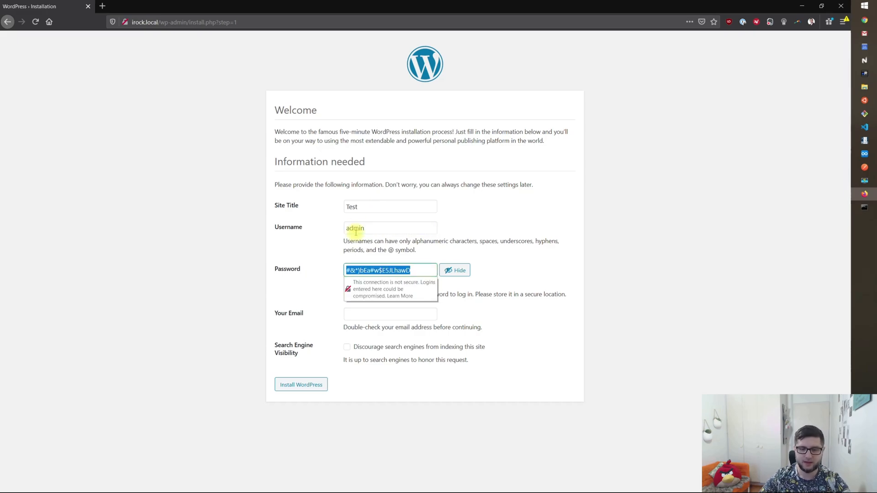
type("admin")
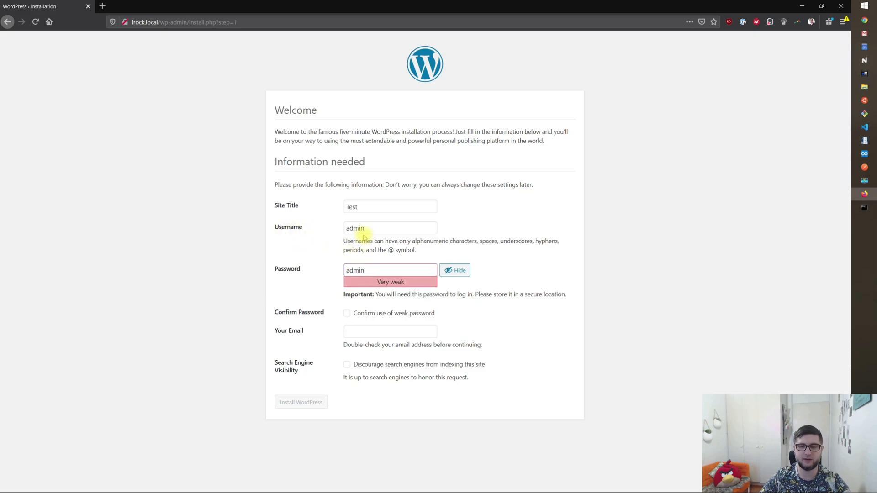
left_click(365, 228)
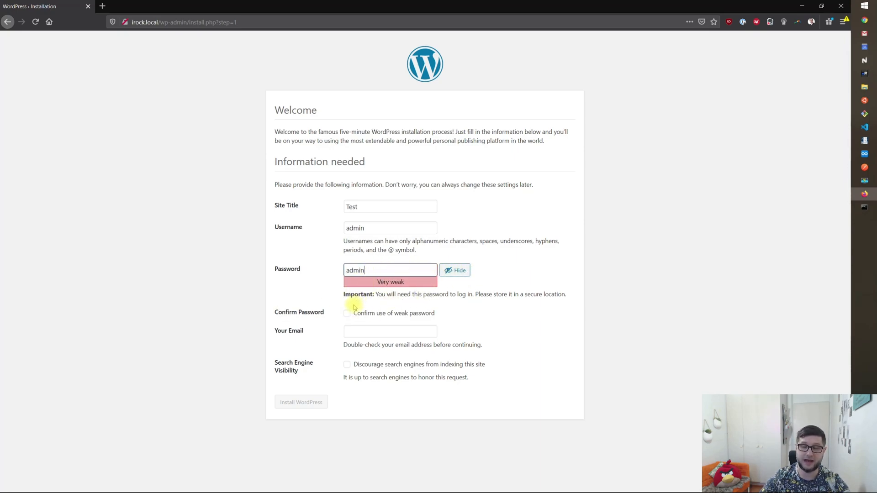
left_click(347, 314)
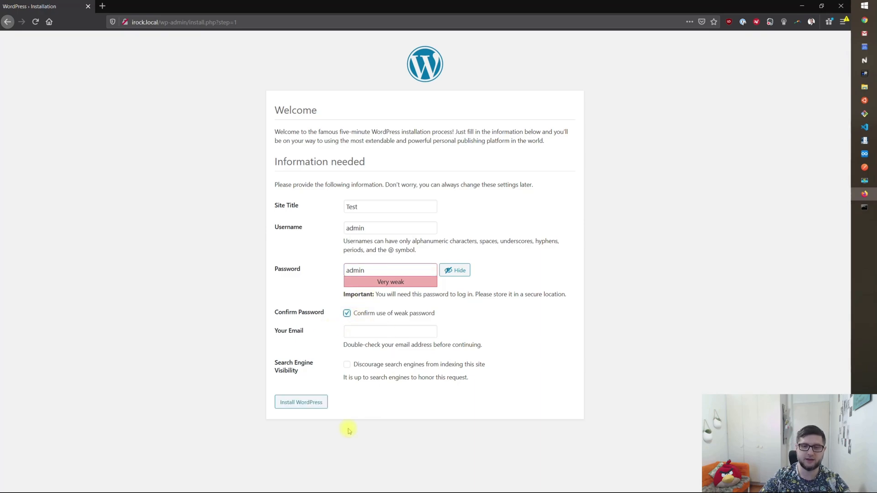
left_click(301, 402)
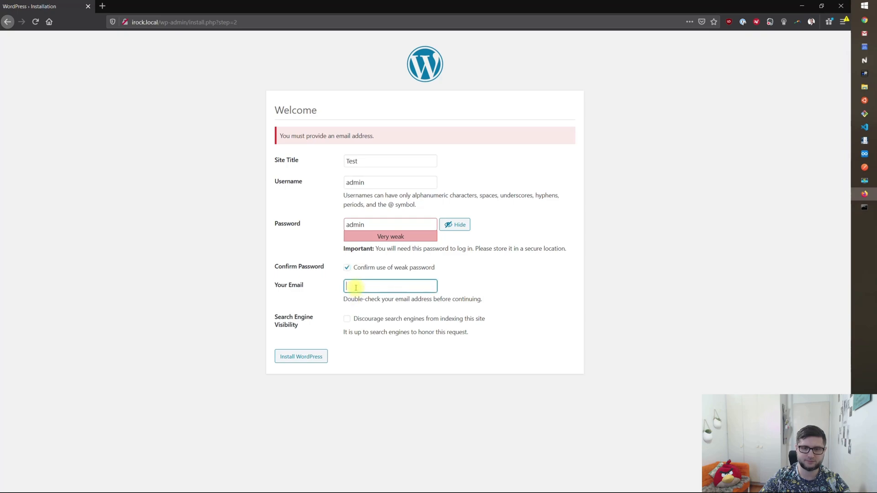
type("test@exap")
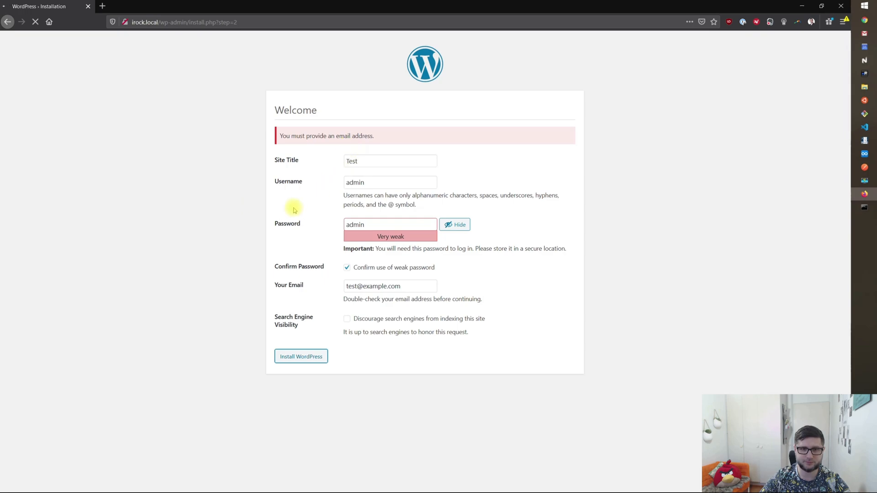
left_click(301, 356)
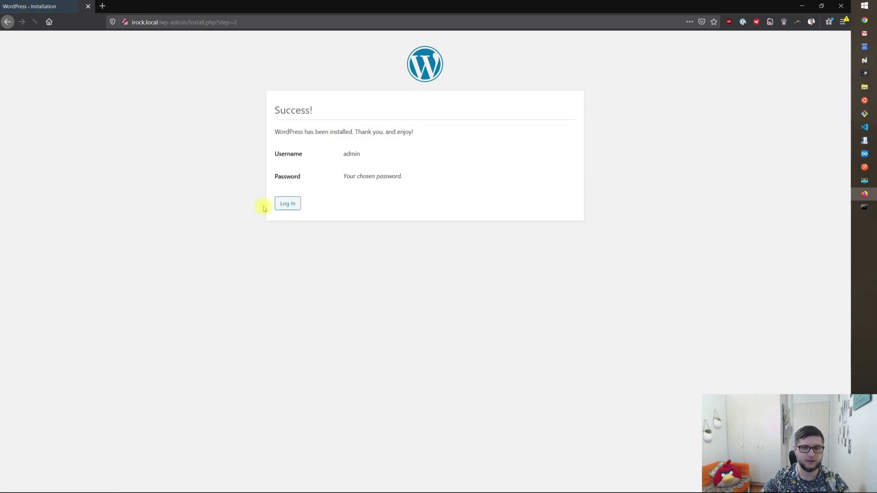
left_click(287, 203)
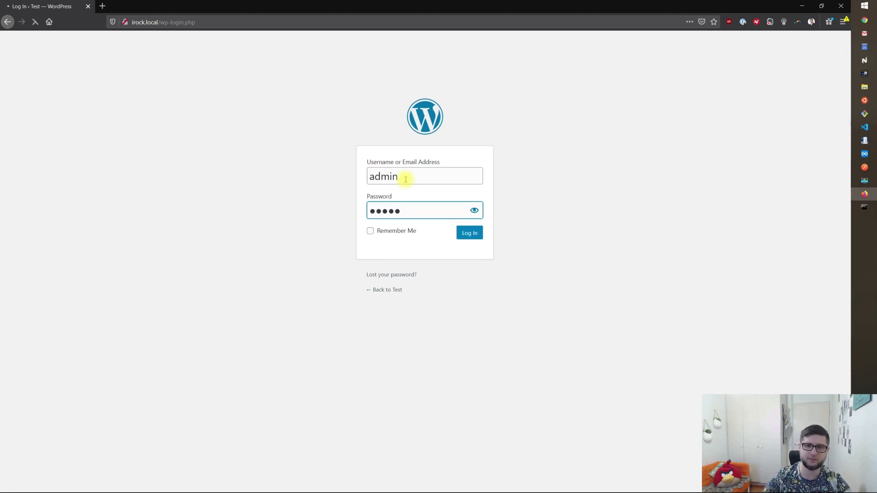
- Log in to the Test site as admin, then open the site's html folder in File Explorer
left_click(469, 232)
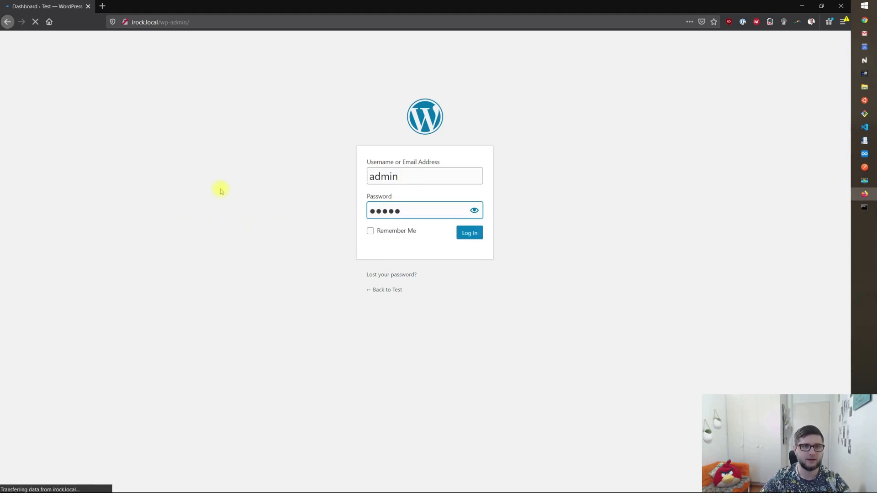
left_click(469, 233)
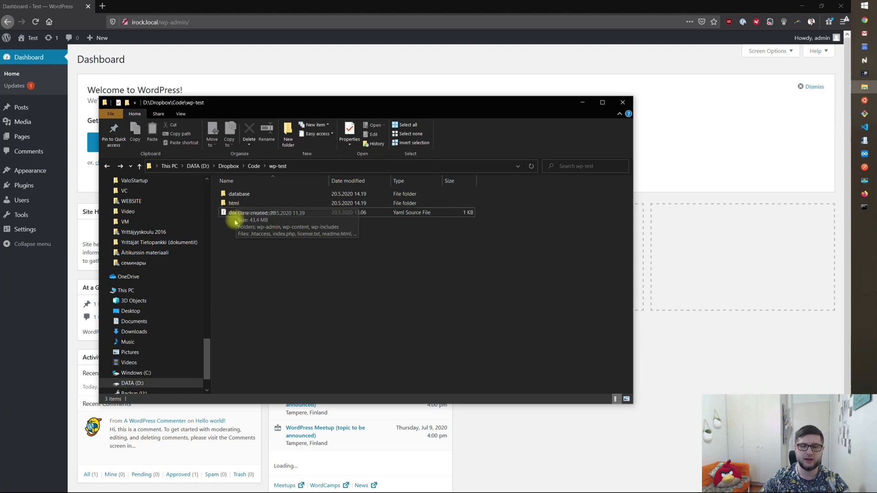
double_click(233, 203)
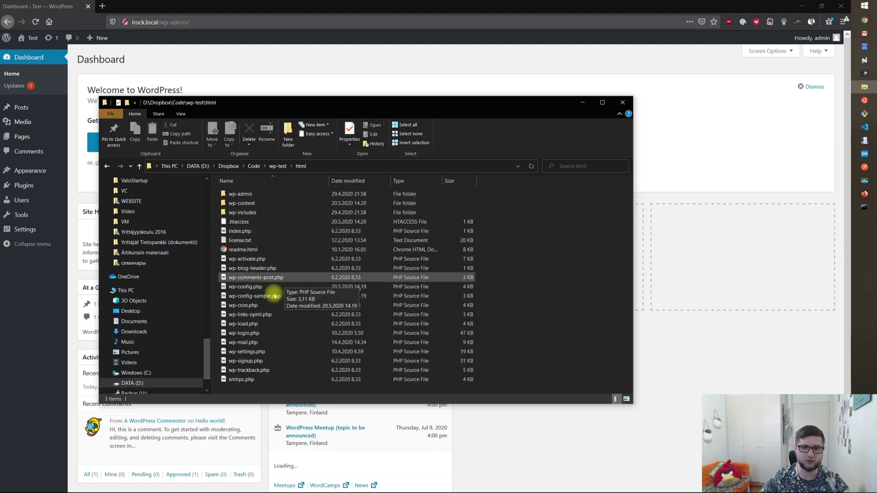
double_click(242, 203)
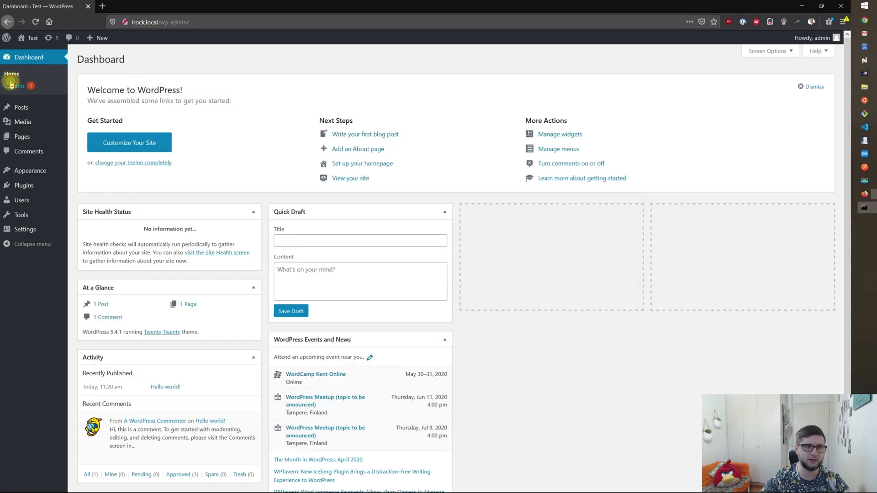
- From Updates, select all themes and update Twenty Twenty from 1.2 to 1.3
left_click(15, 85)
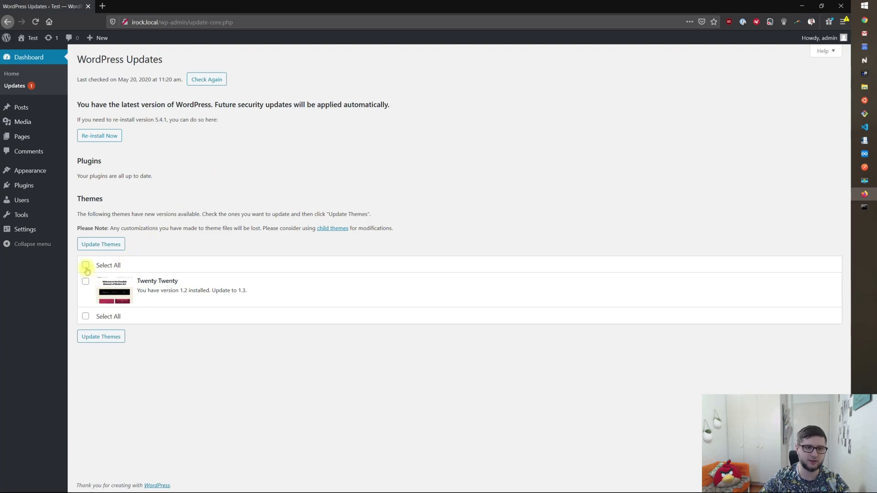
left_click(85, 265)
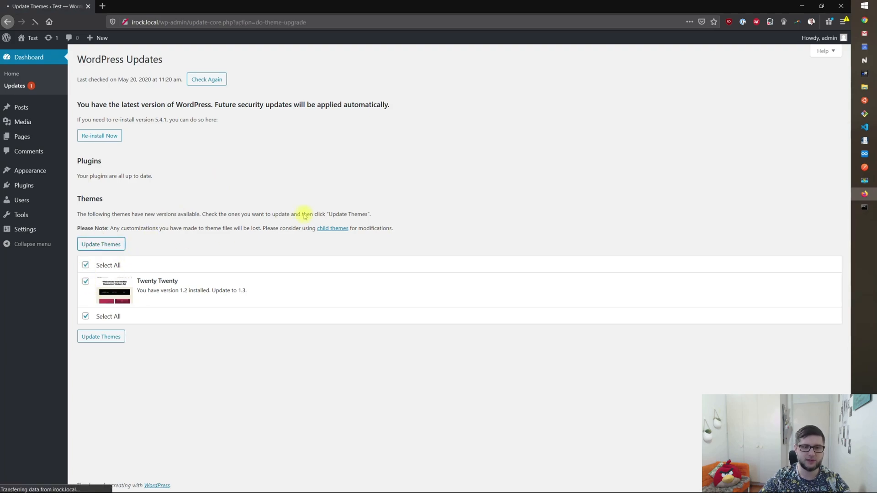
left_click(101, 244)
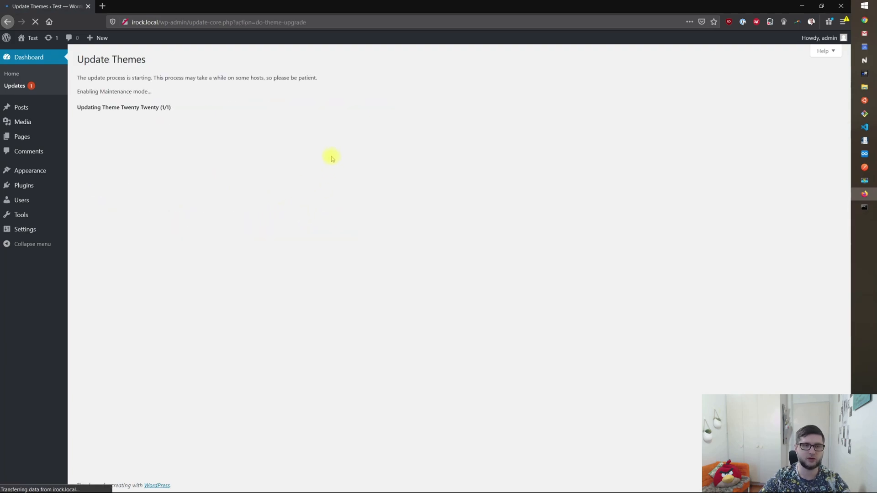
mouse_move(380, 171)
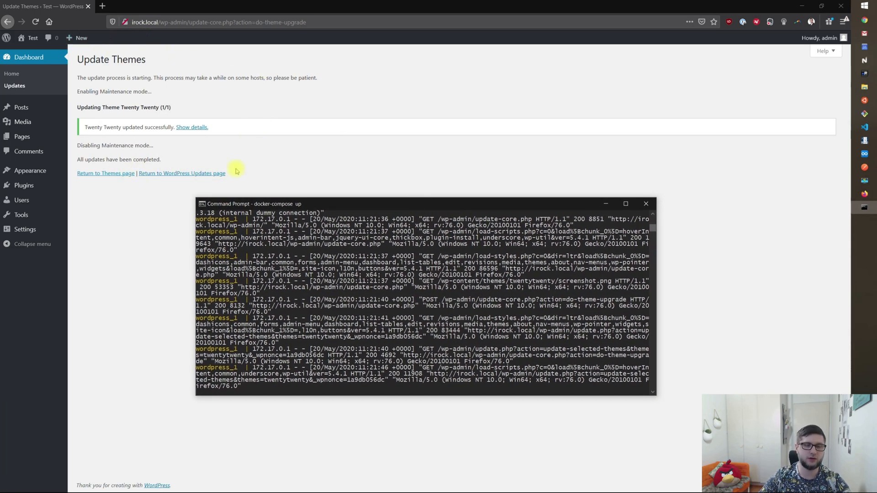
mouse_move(339, 191)
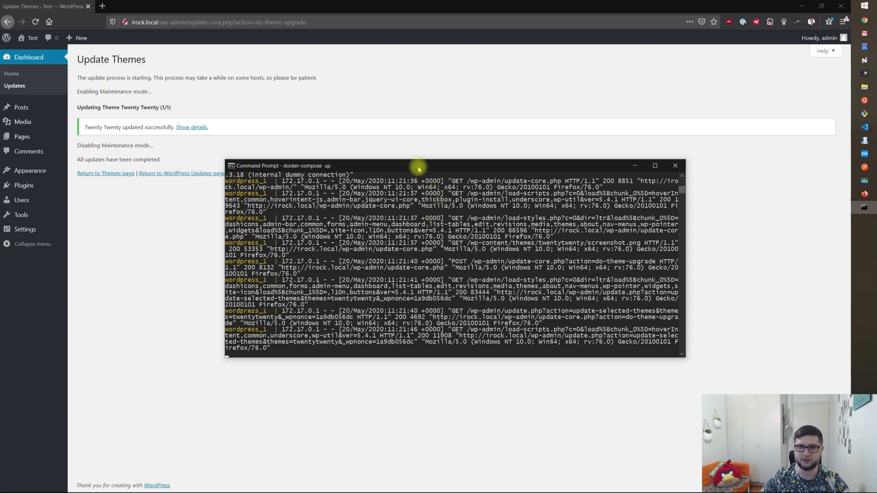
- Reposition the log window and retype 'docker-compose up' at the prompt without running it
left_click_drag(418, 169, 409, 167)
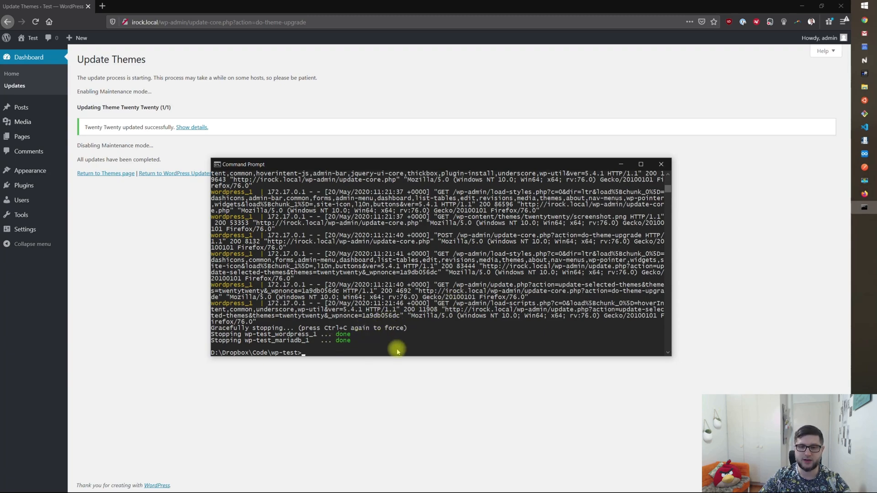
mouse_move(387, 168)
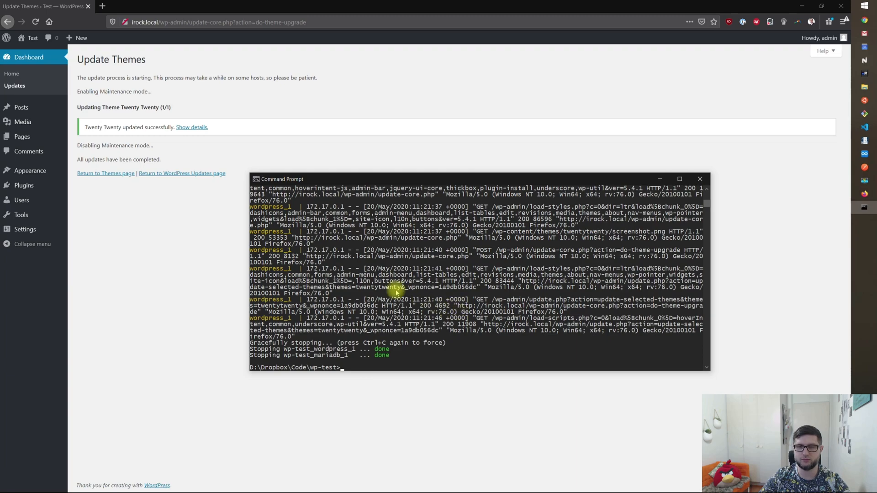
type("docker-compose up")
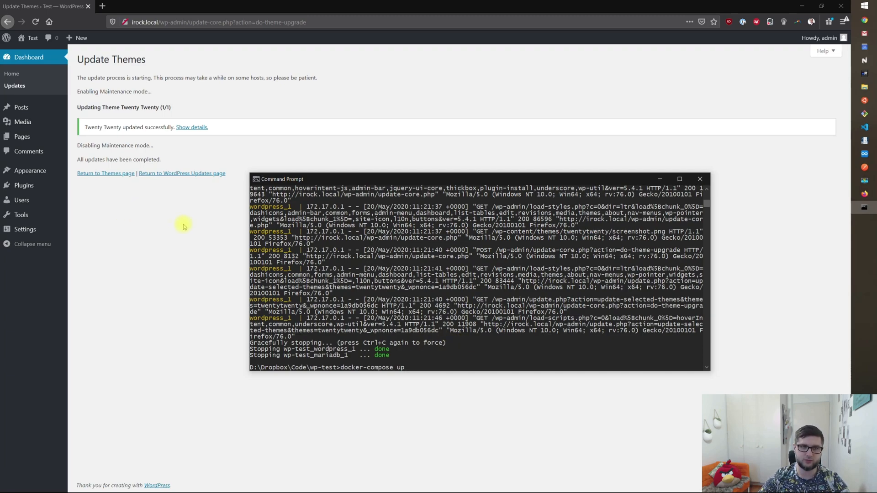
mouse_move(151, 244)
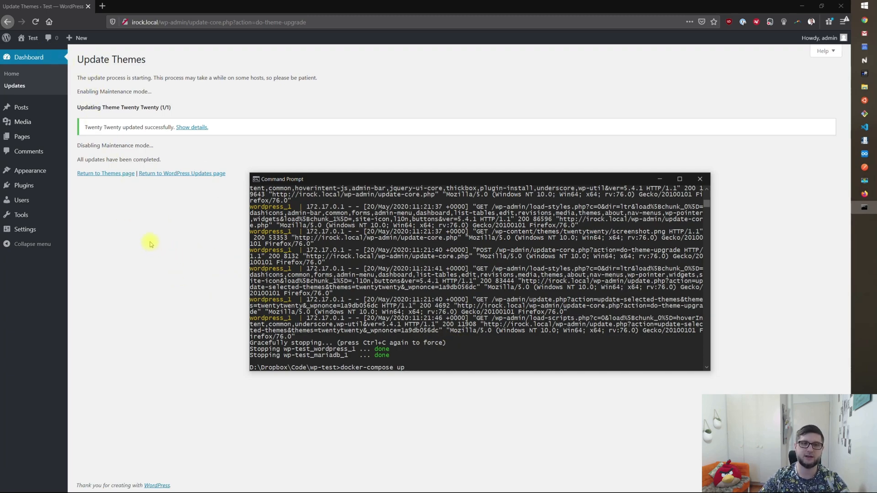
mouse_move(464, 287)
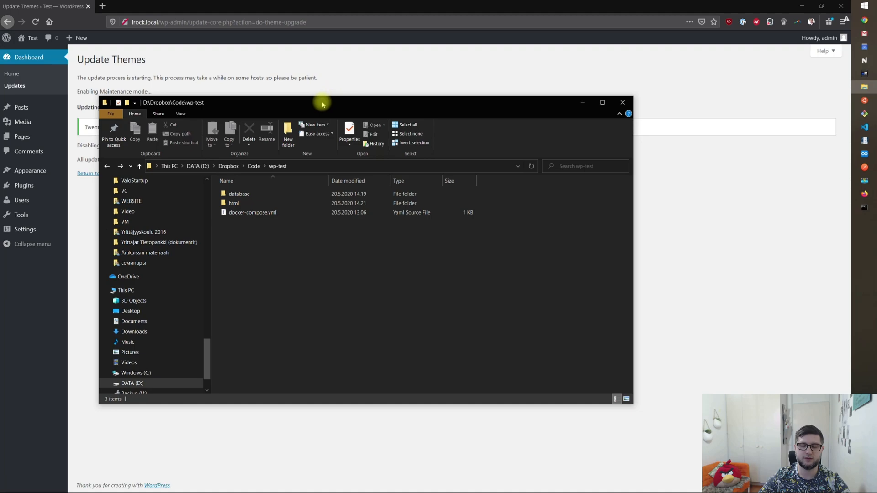
left_click_drag(322, 102, 417, 131)
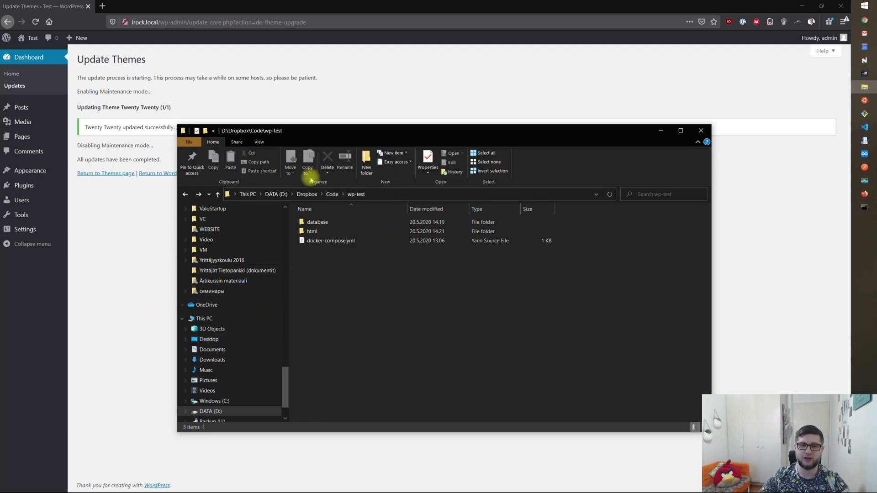
mouse_move(113, 207)
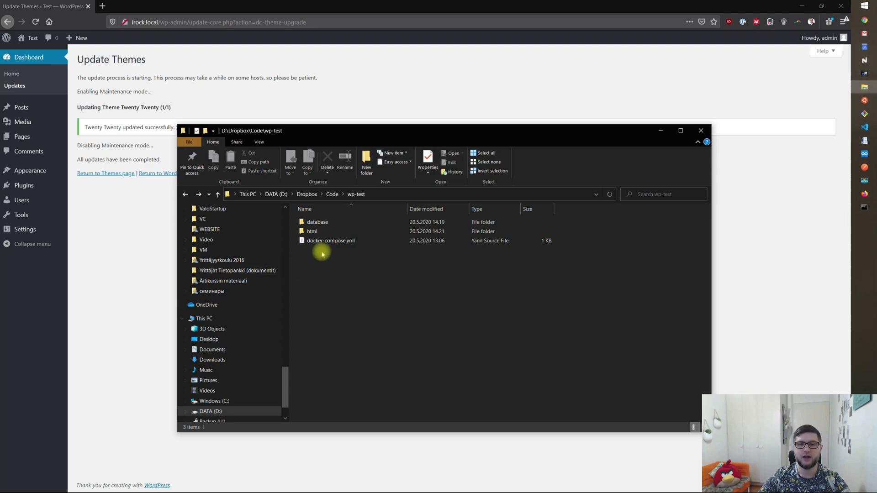
mouse_move(271, 207)
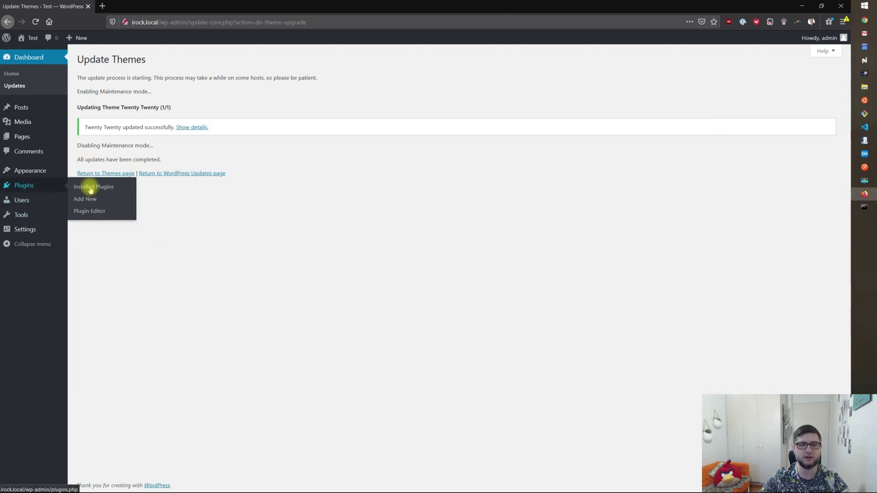
mouse_move(155, 191)
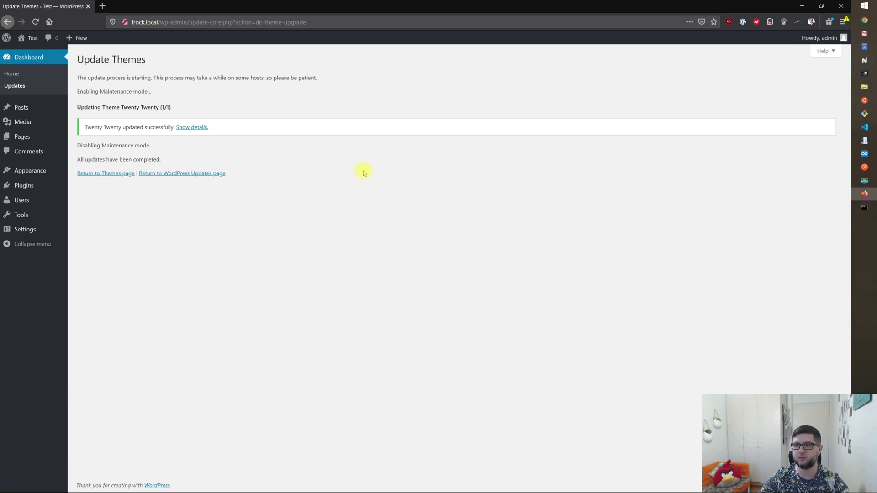
mouse_move(344, 163)
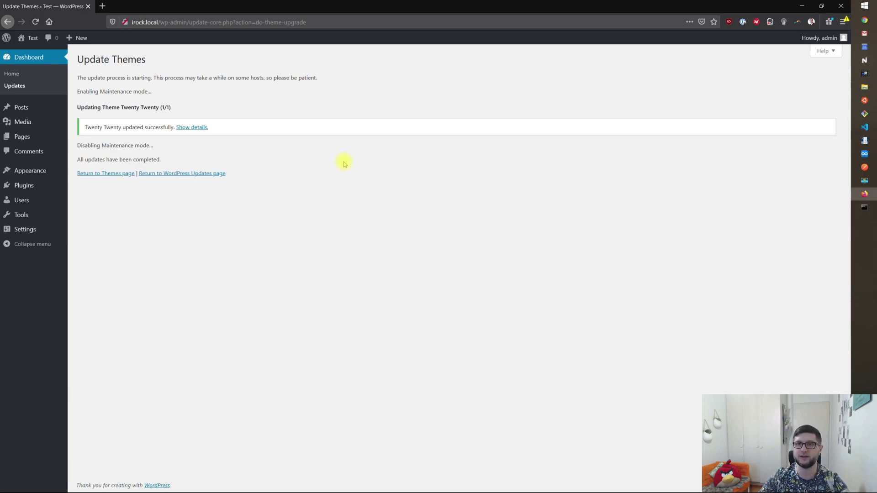
mouse_move(375, 201)
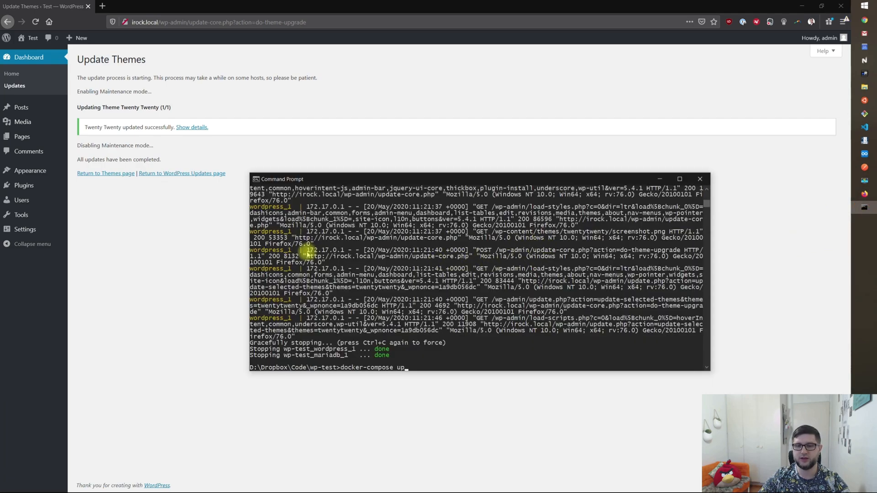
left_click_drag(286, 179, 410, 142)
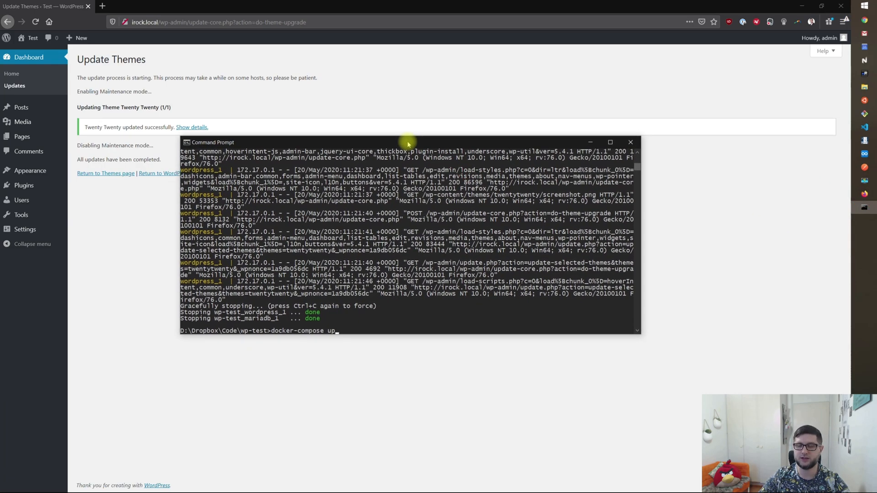
mouse_move(411, 148)
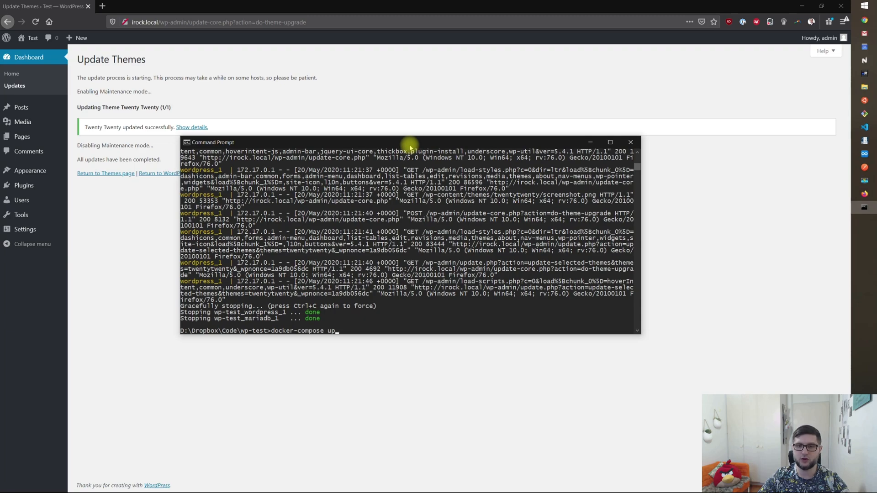
left_click_drag(408, 142, 430, 140)
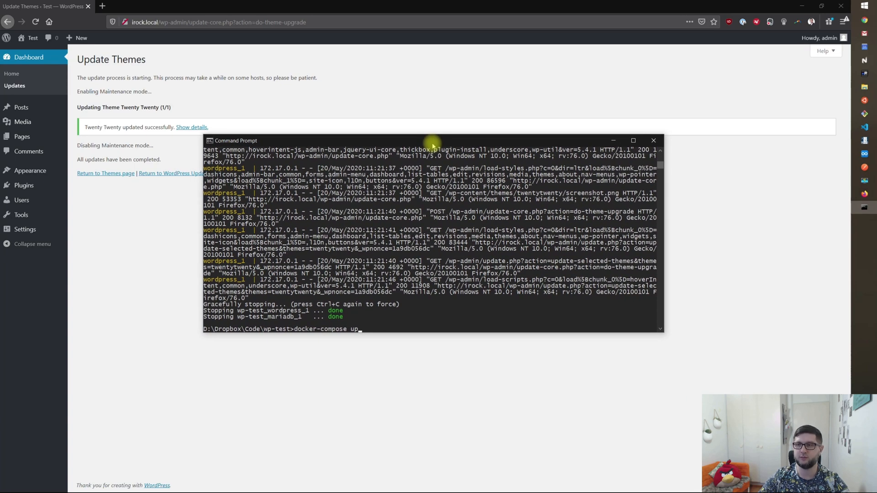